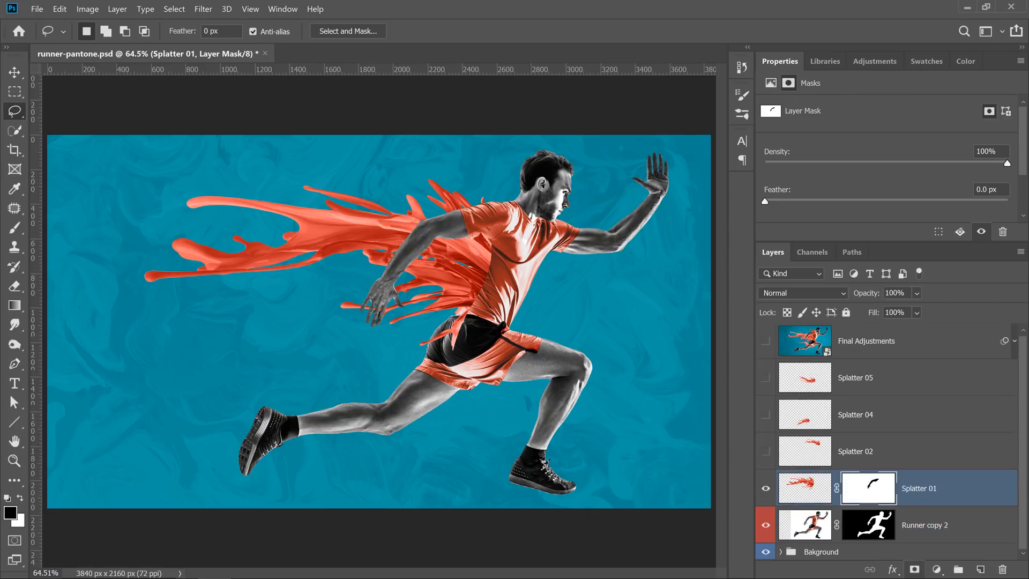
Reveal the hidden Splatter 02, 04 and 05 layers, then switch to the browser
left_click(855, 452)
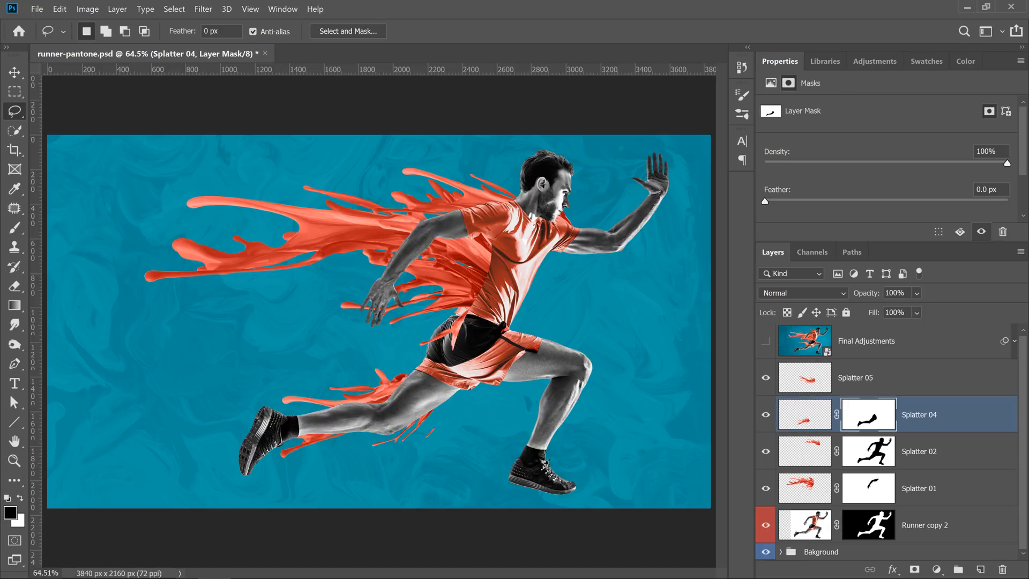
left_click(174, 8)
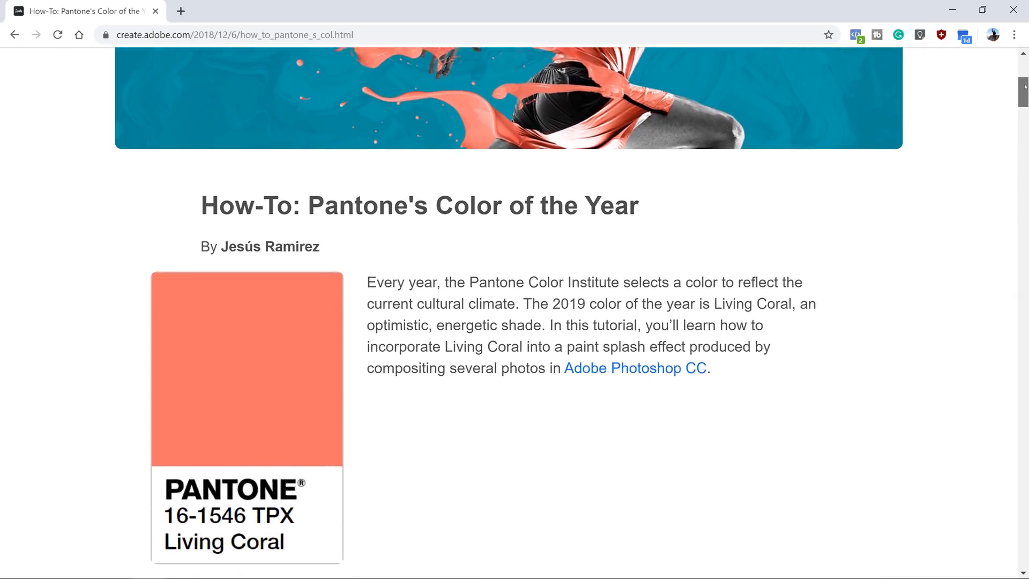
Scroll the Living Coral tutorial down to 'Place the splashes over the runner'
scroll("down", 3)
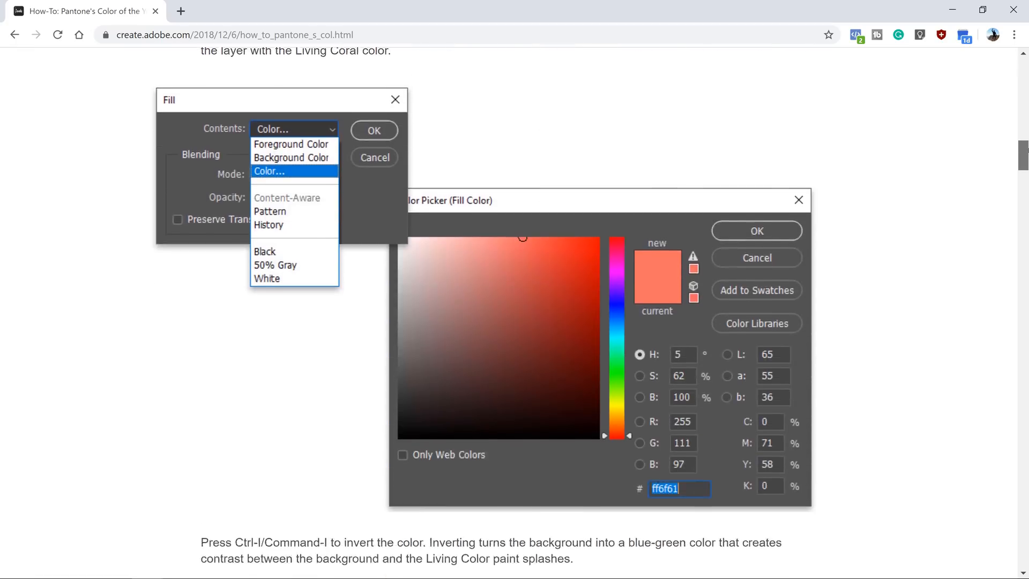
scroll("down", 3)
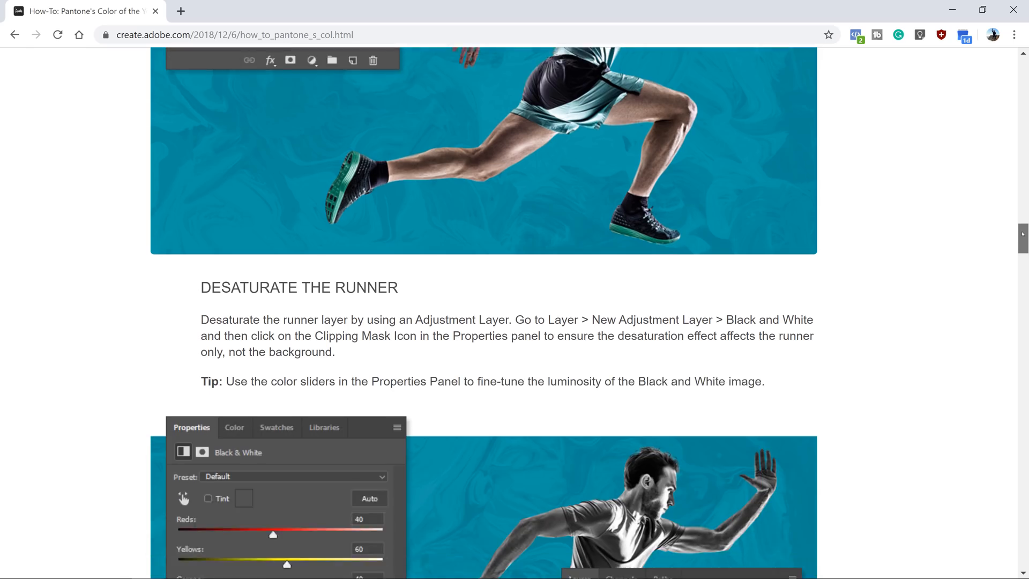
scroll("down", 3)
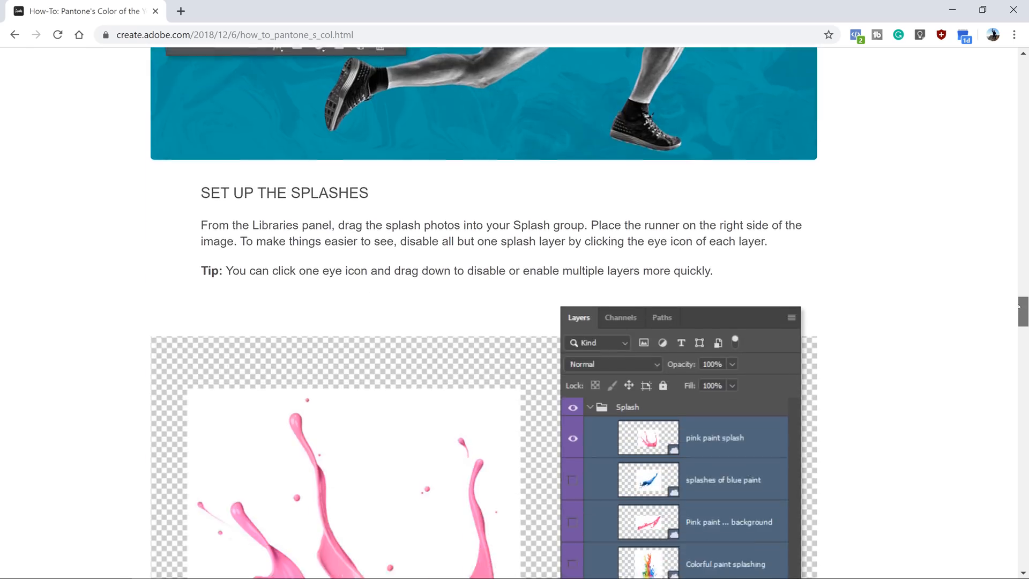
scroll("down", 3)
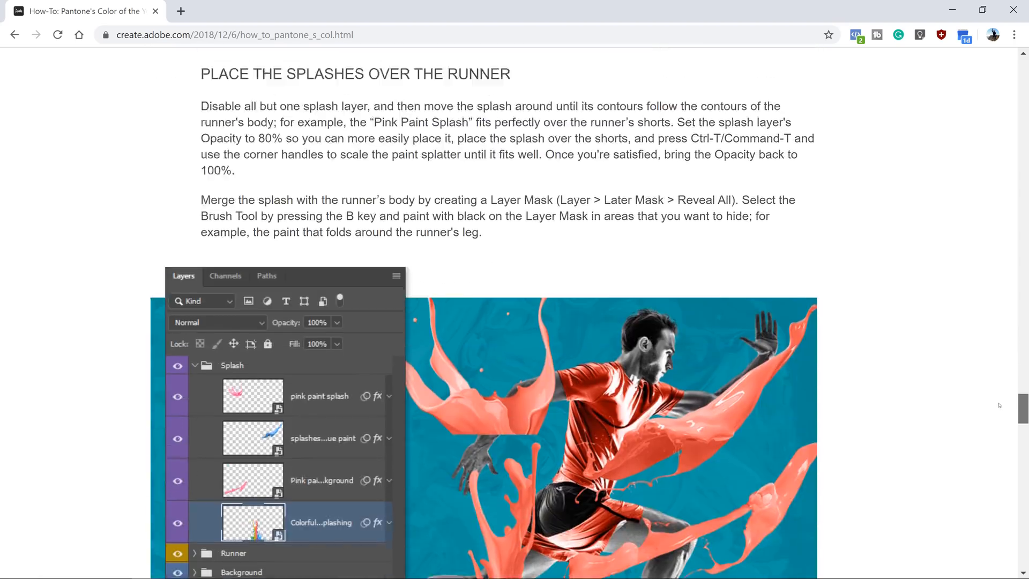
scroll("down", 3)
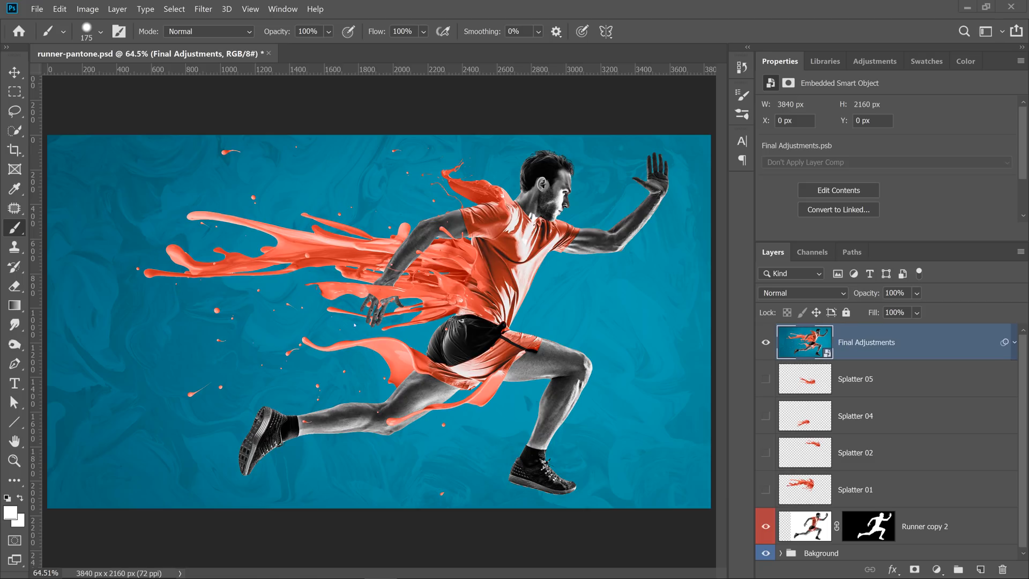
Hide the Final Adjustments layer and toggle Runner copy 2's visibility back on
left_click(765, 342)
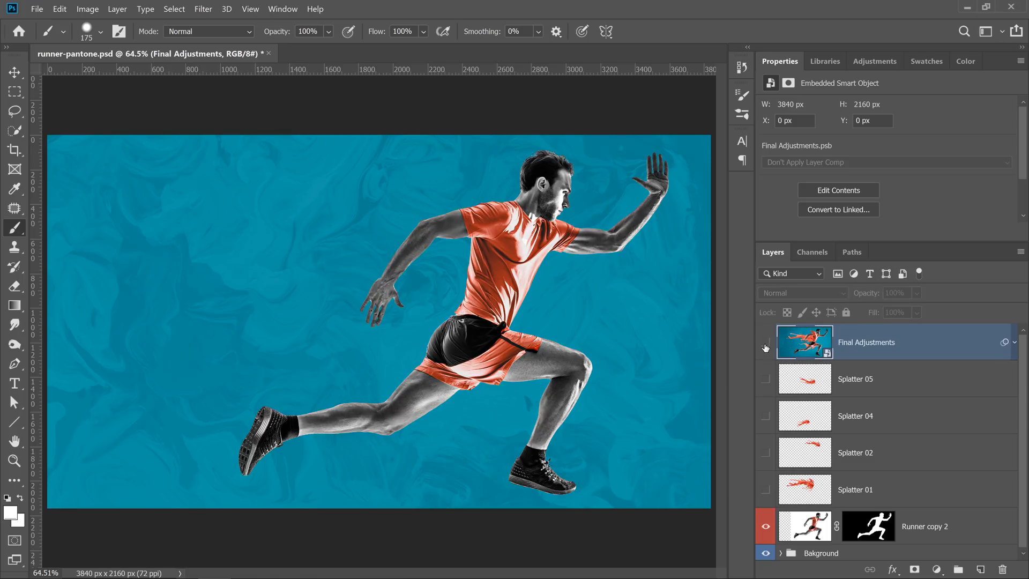
left_click(765, 530)
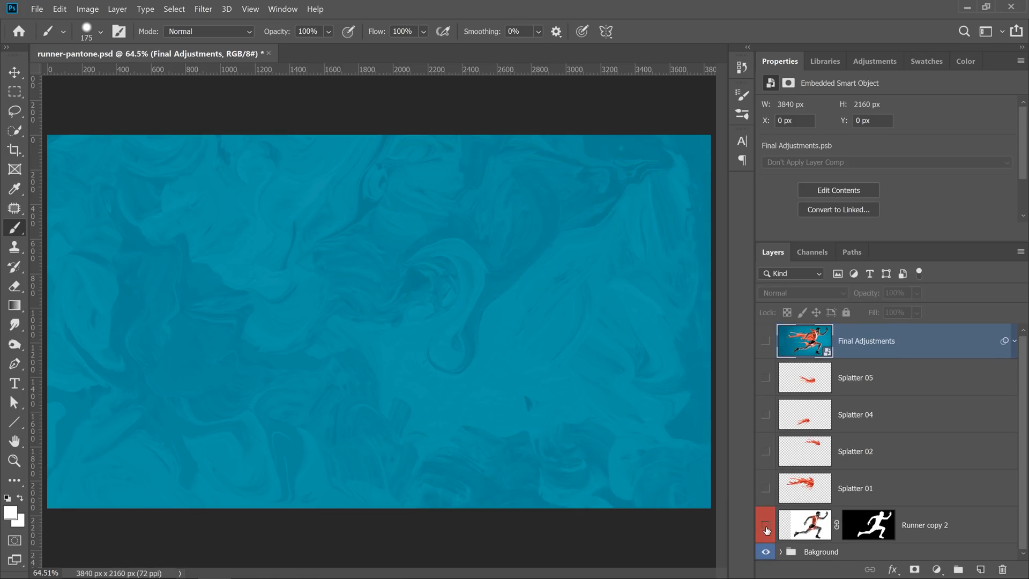
left_click(764, 524)
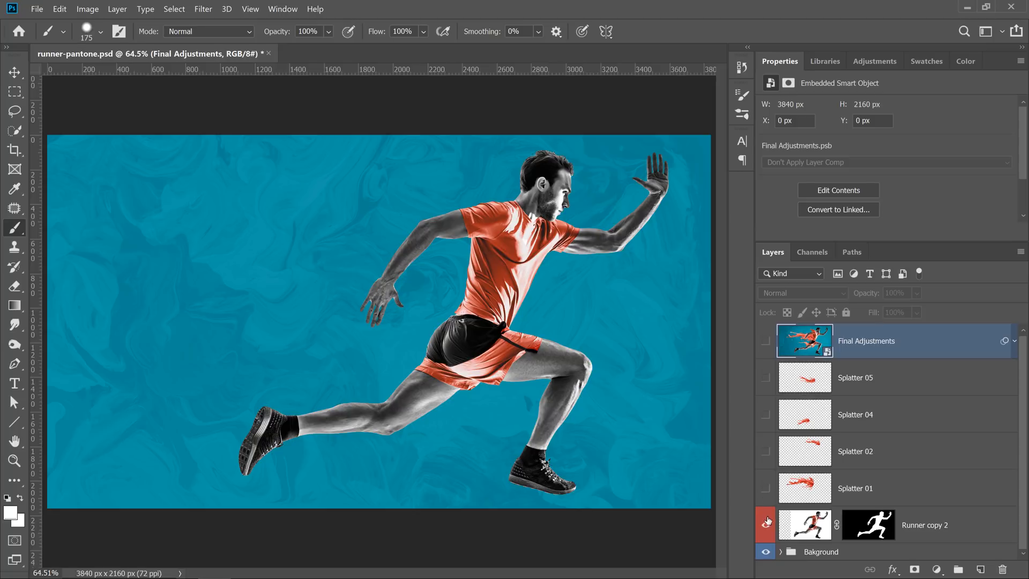
left_click(765, 525)
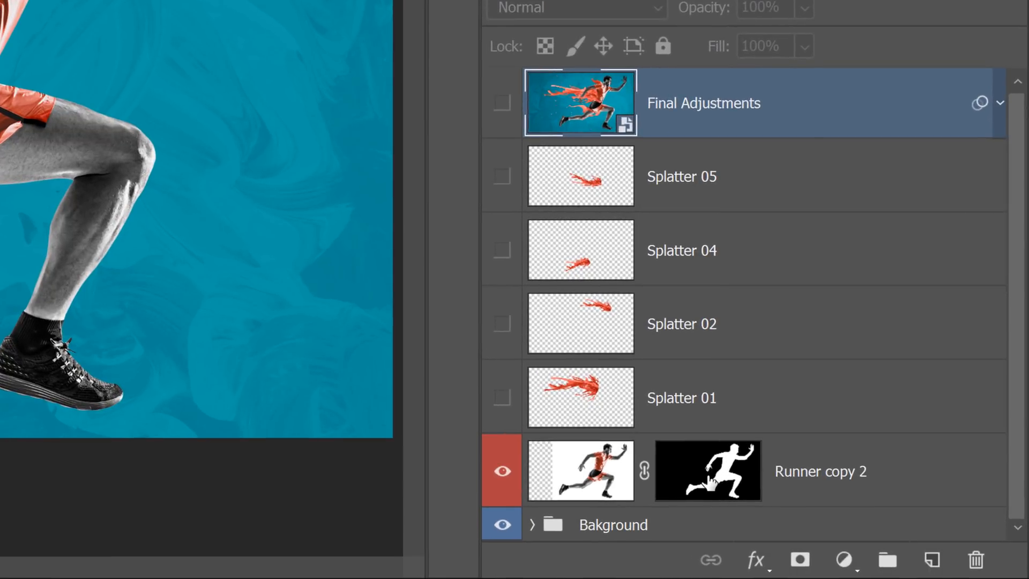
Disable the Runner copy 2 layer mask, exposing the photo's white backdrop
key("shift")
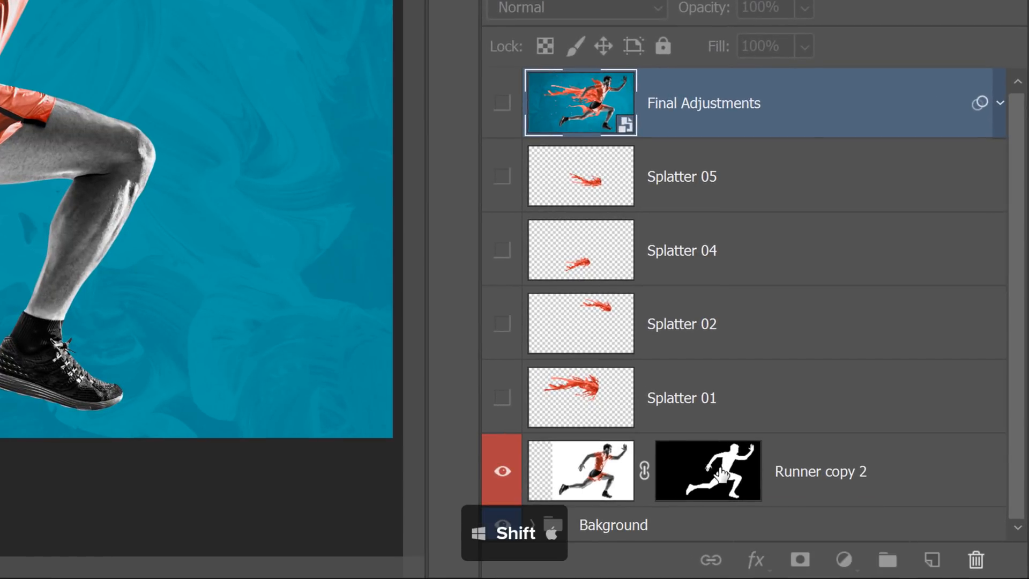
left_click(708, 471)
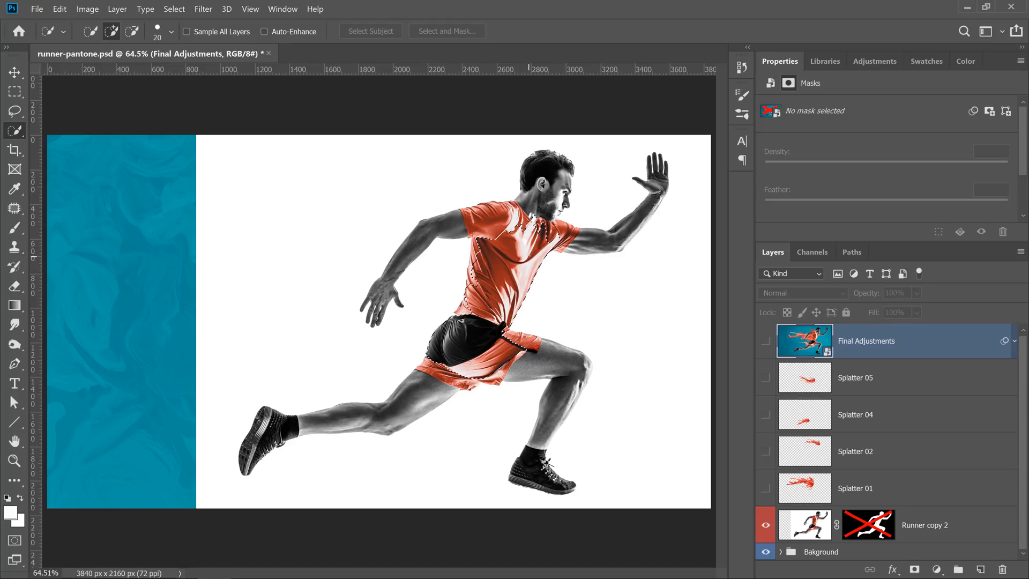
Activate Runner copy 2 and run Select Subject to outline the runner
left_click(925, 524)
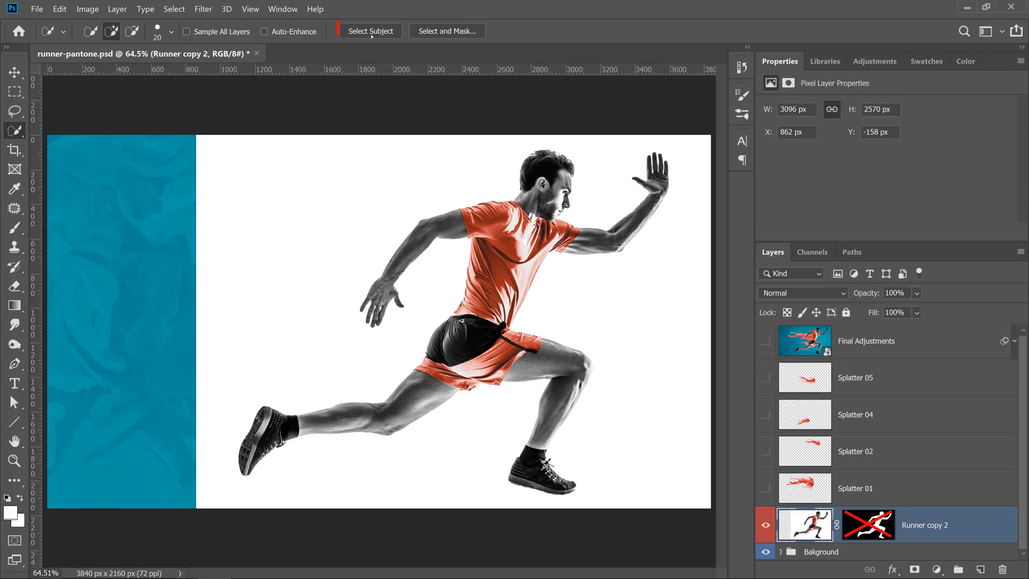
left_click(370, 31)
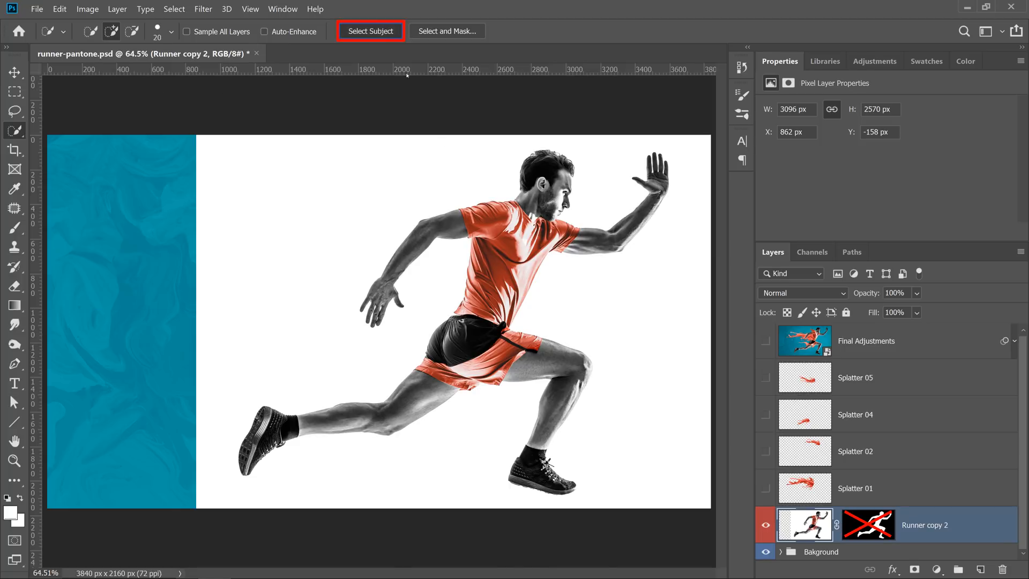
left_click(370, 31)
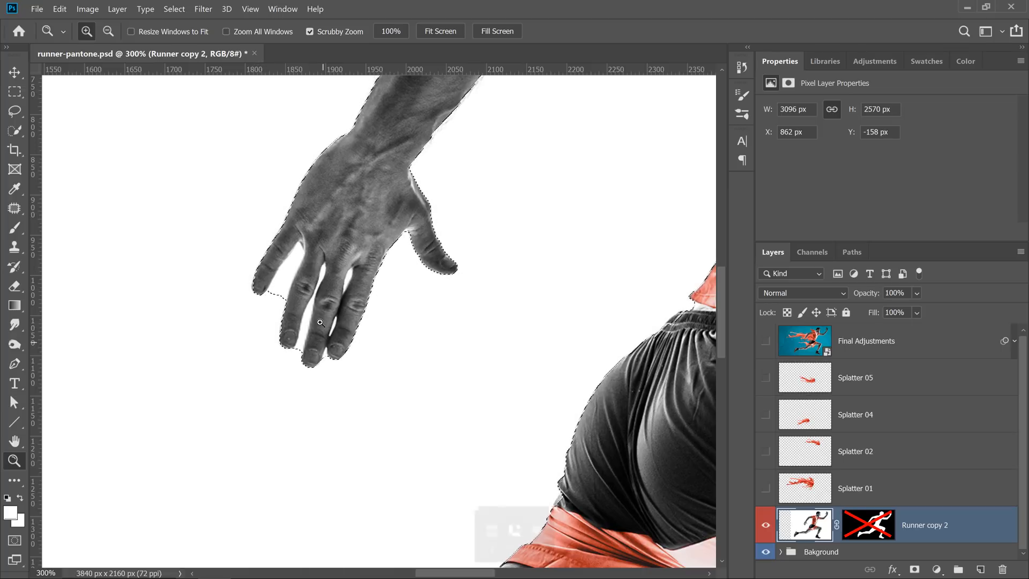
In Quick Mask, paint over the white gap between the fingers with a fine brush
key("q")
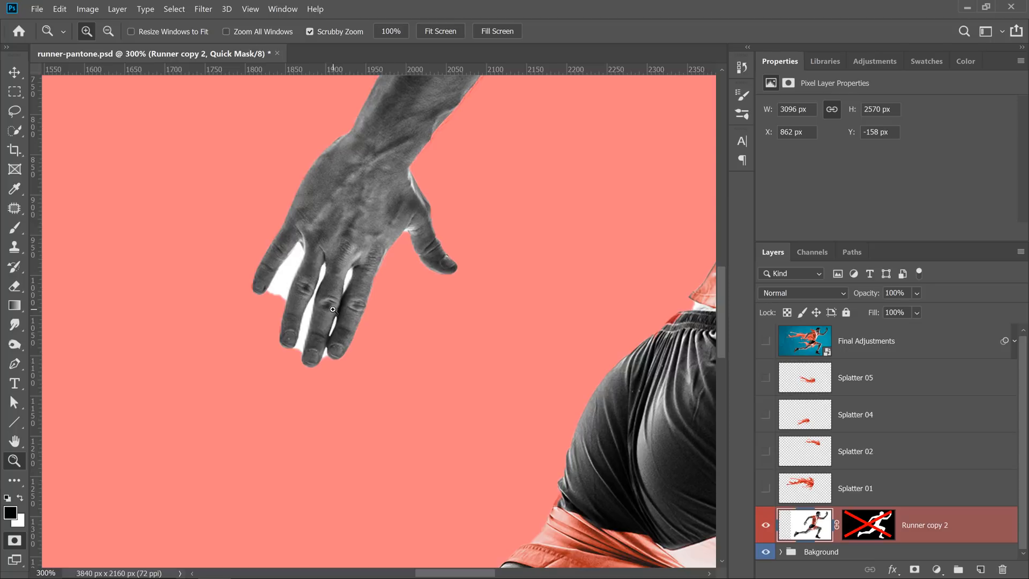
mouse_move(268, 309)
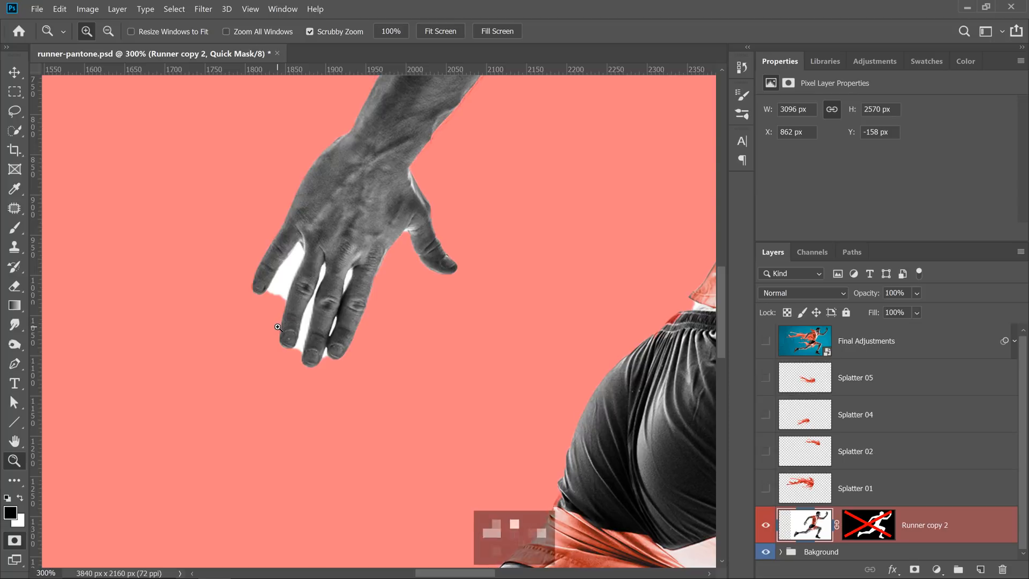
key("b")
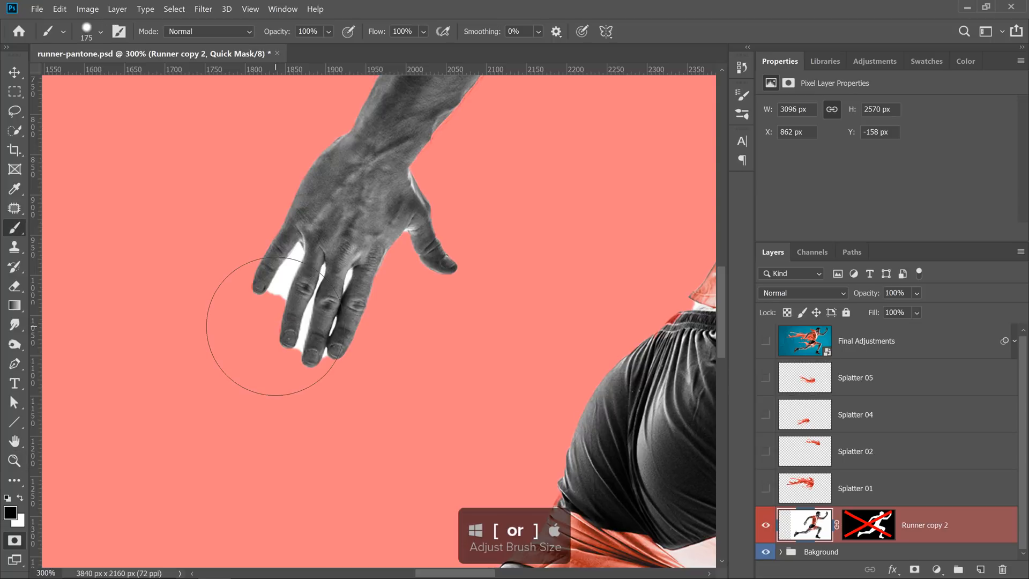
key("[")
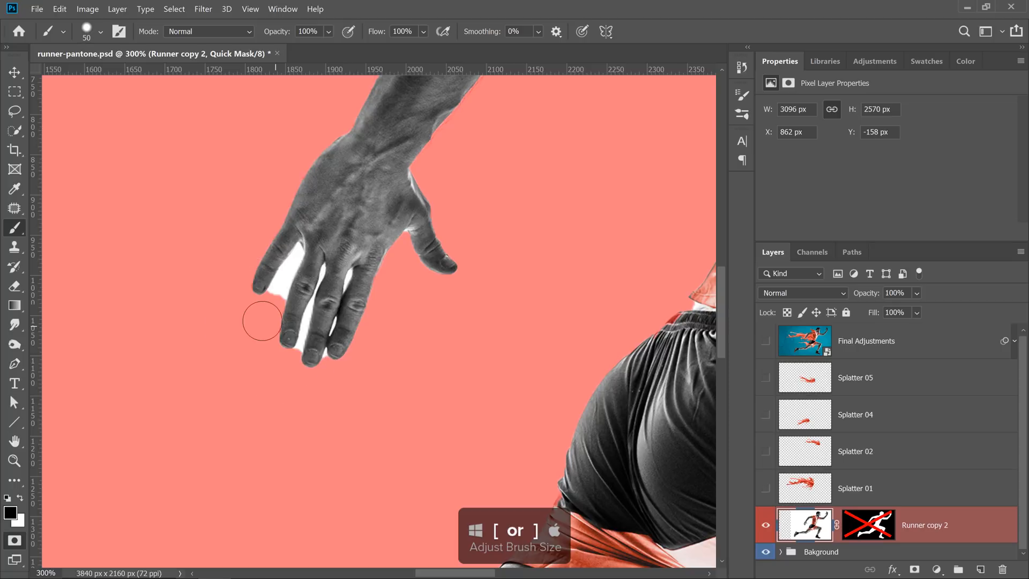
key("[")
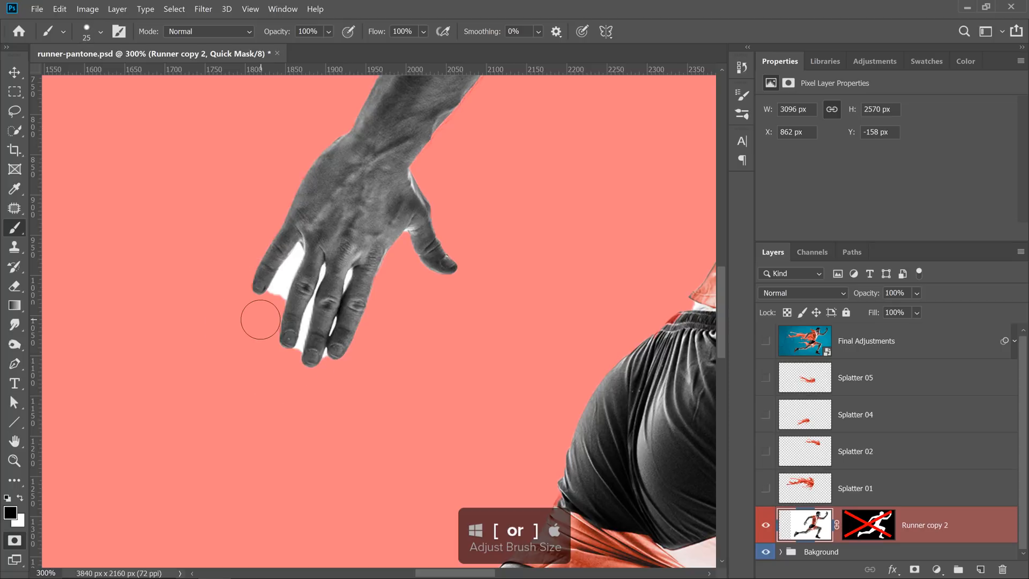
key("[")
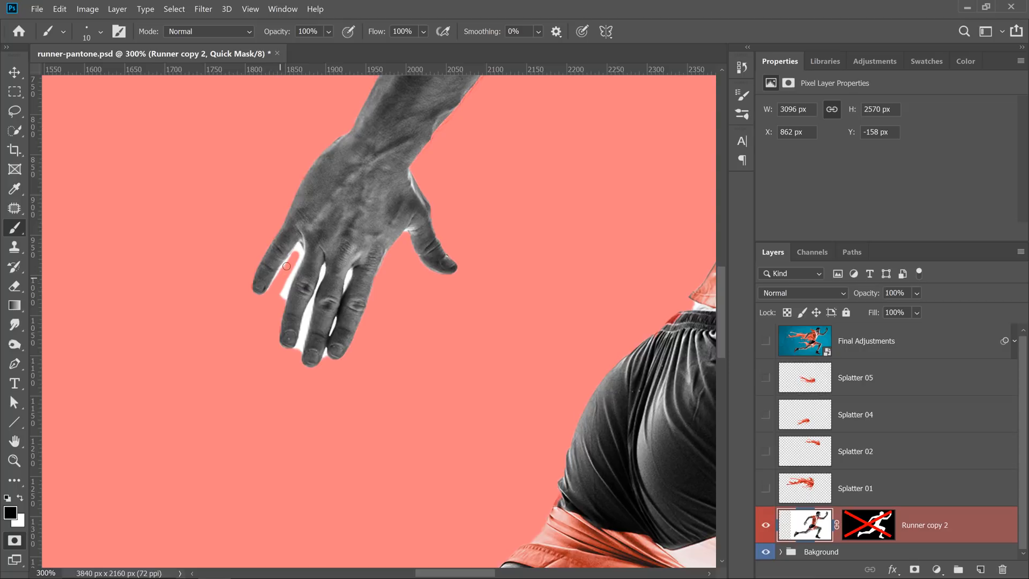
left_click_drag(287, 266, 278, 296)
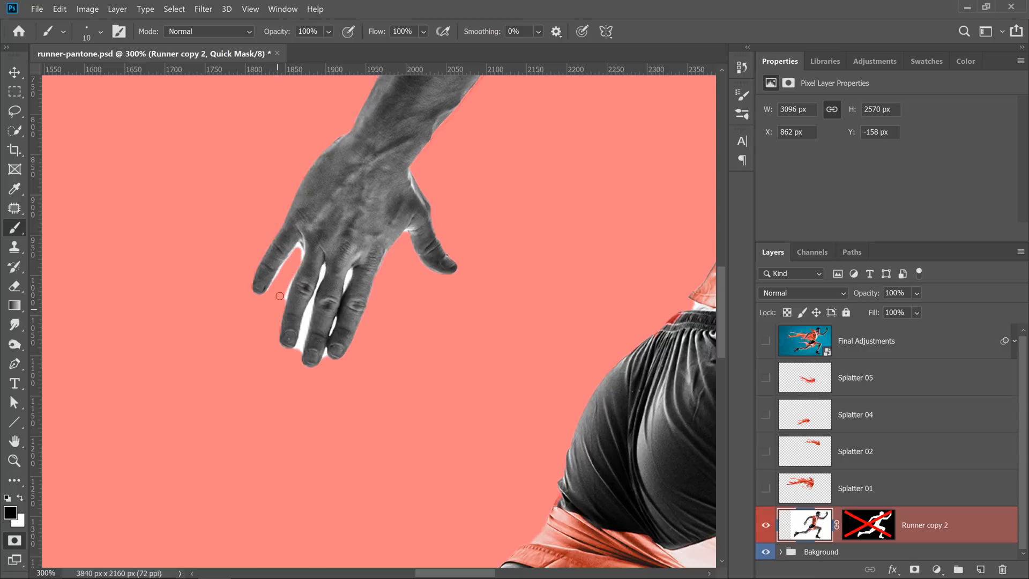
key("q")
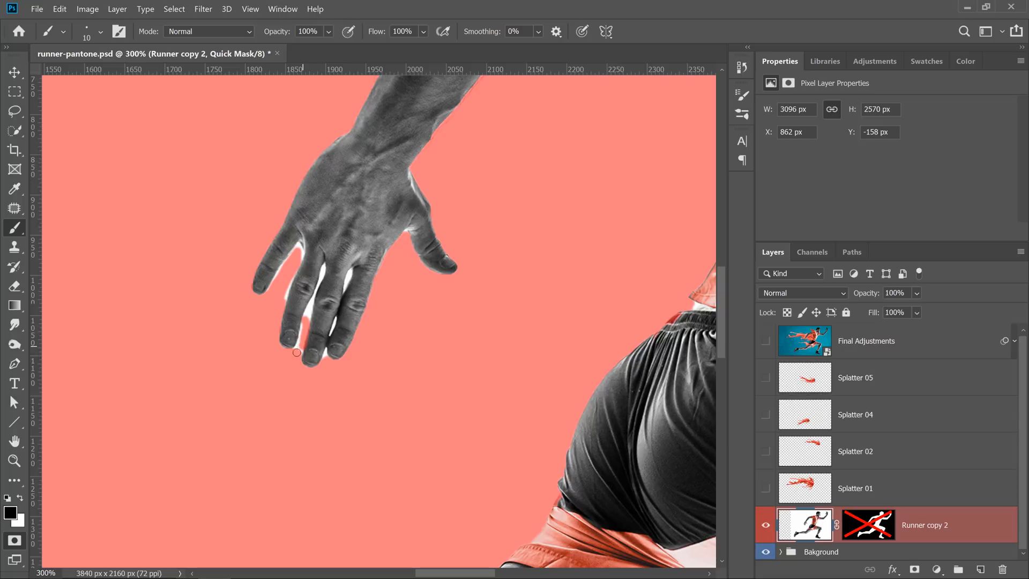
Pan the view to bring the runner's torso and arm into frame
key("space")
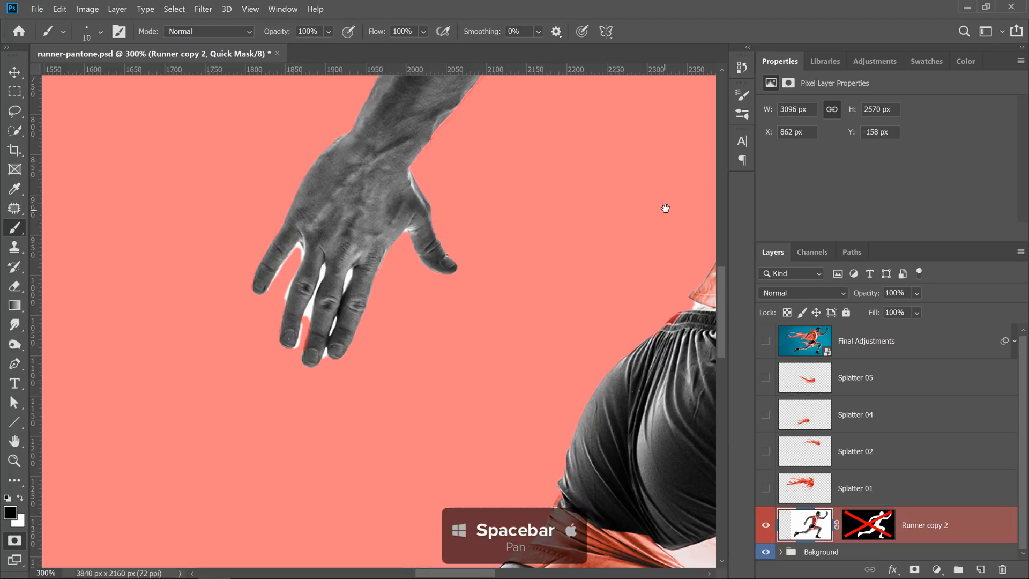
left_click_drag(665, 208, 321, 370)
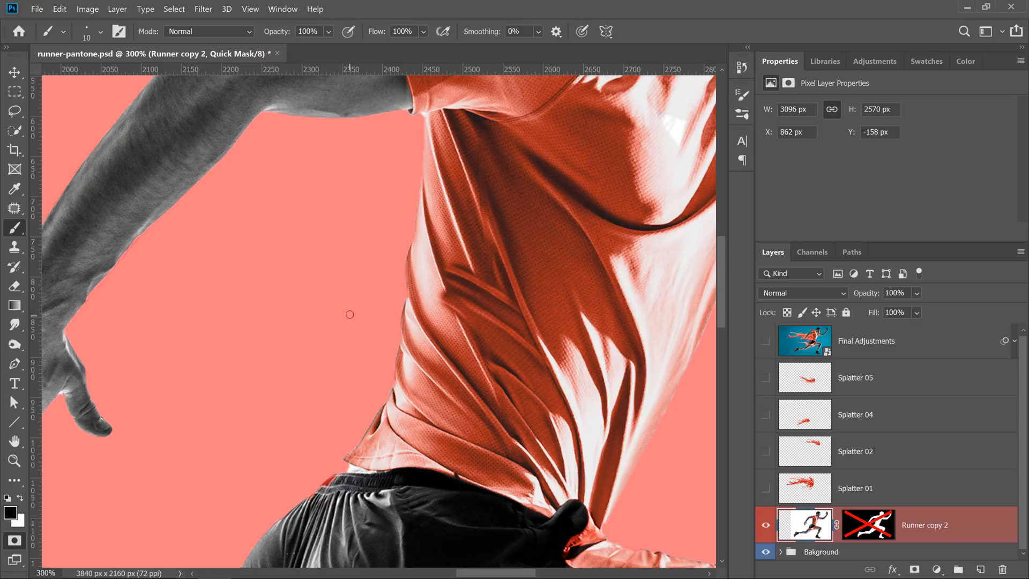
mouse_move(340, 297)
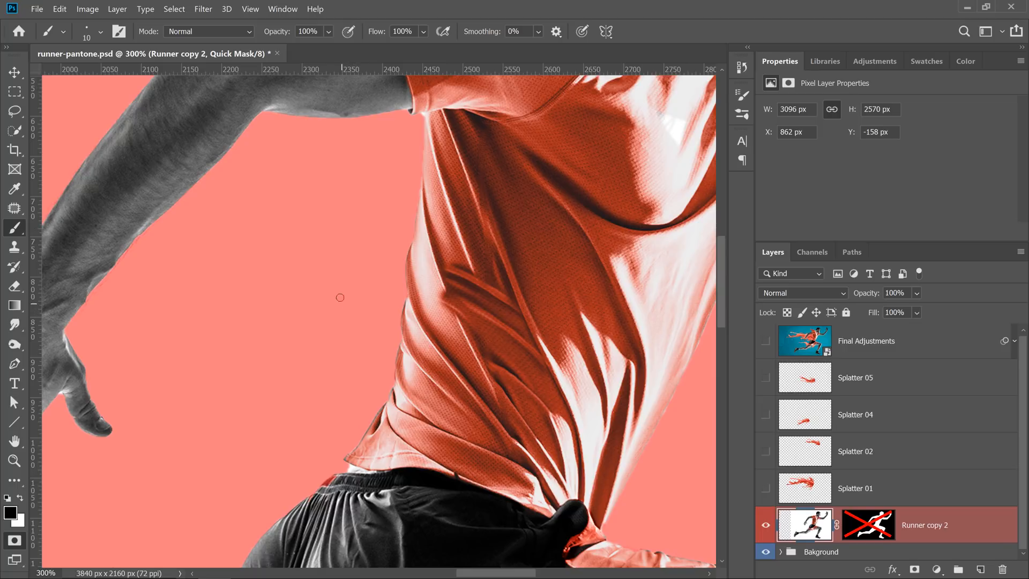
mouse_move(438, 250)
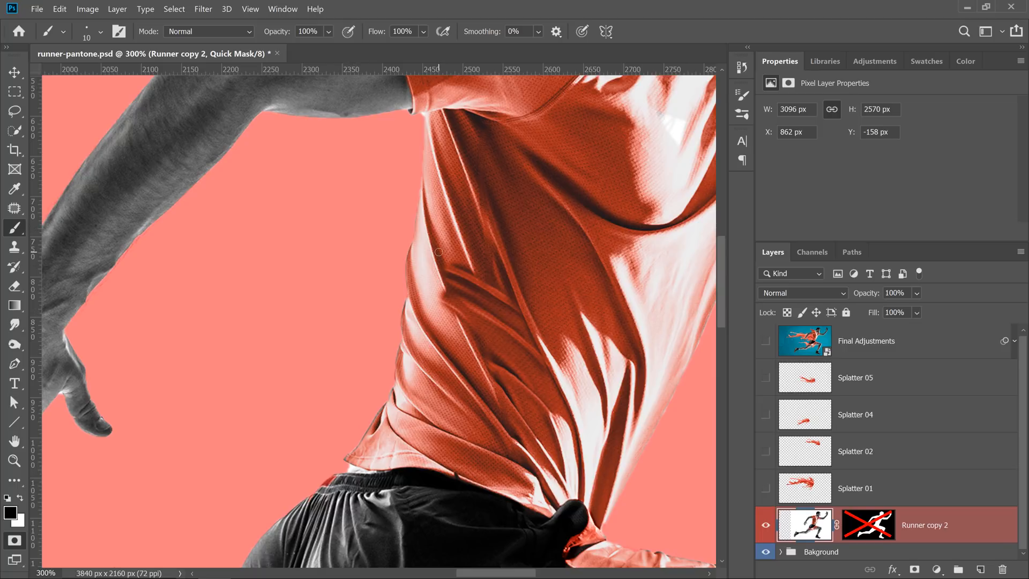
mouse_move(431, 259)
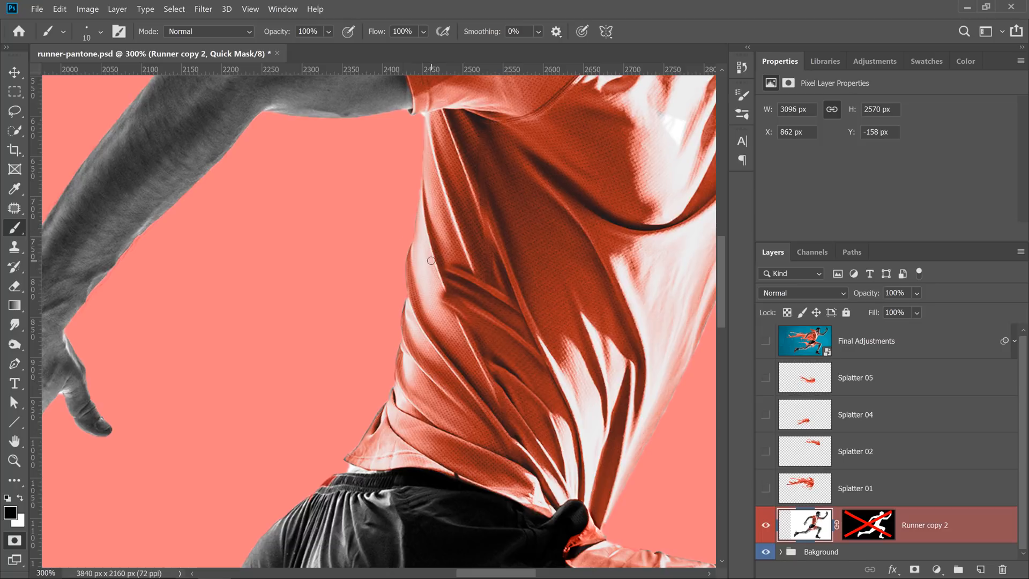
mouse_move(428, 271)
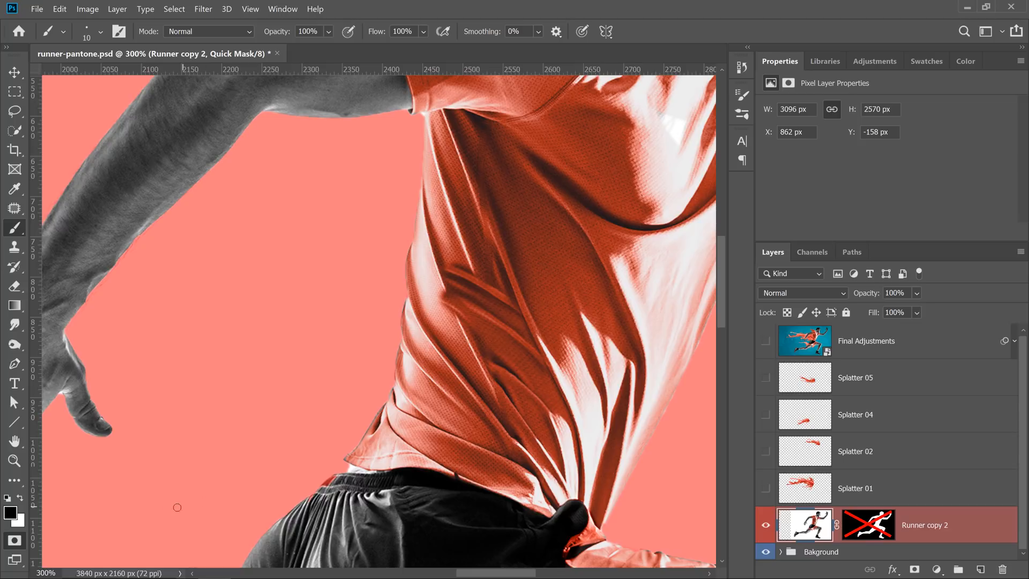
Change the Quick Mask overlay colour from red to green in its display options
left_click(14, 539)
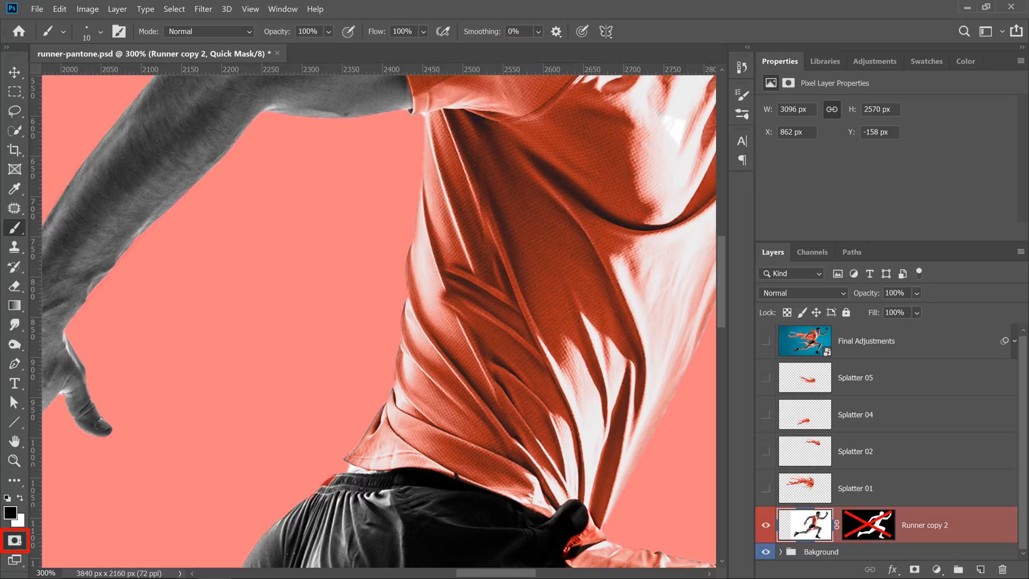
double_click(14, 541)
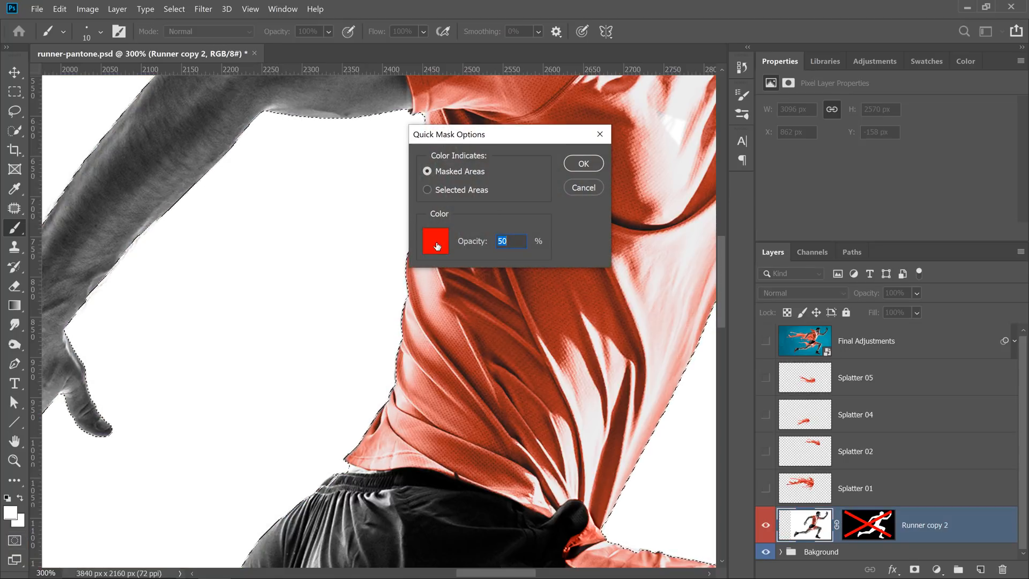
left_click(435, 240)
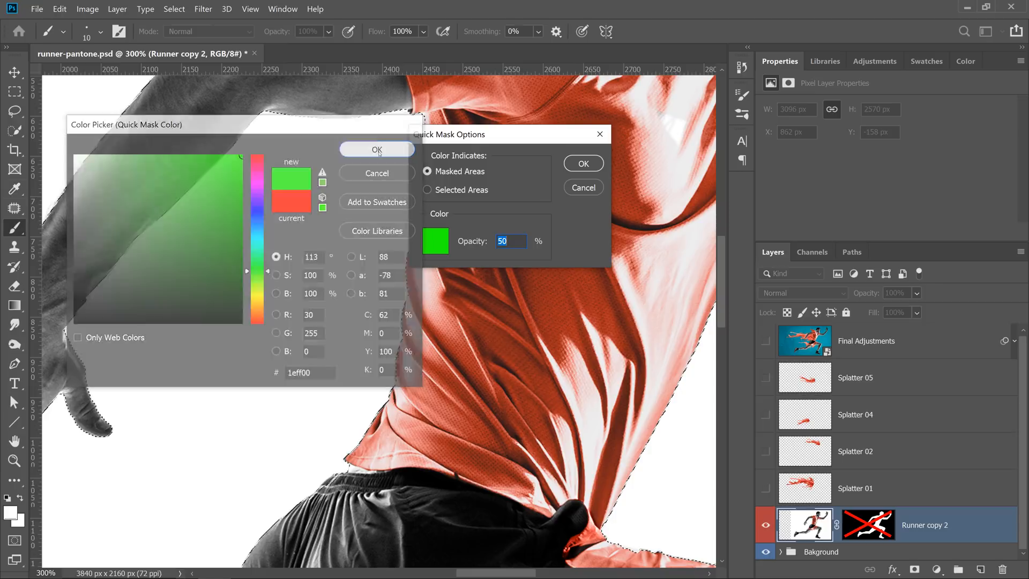
left_click(376, 149)
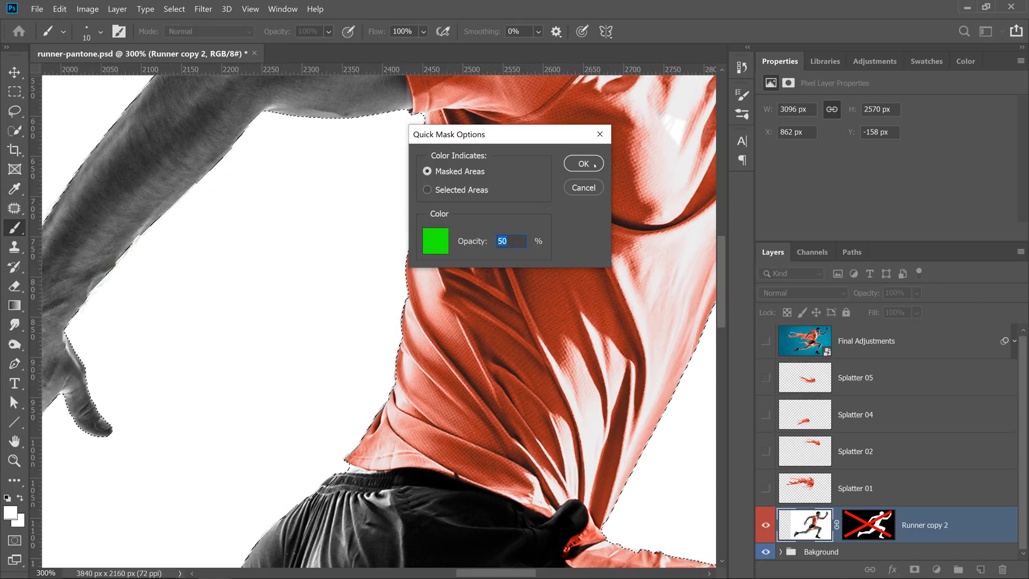
left_click(581, 163)
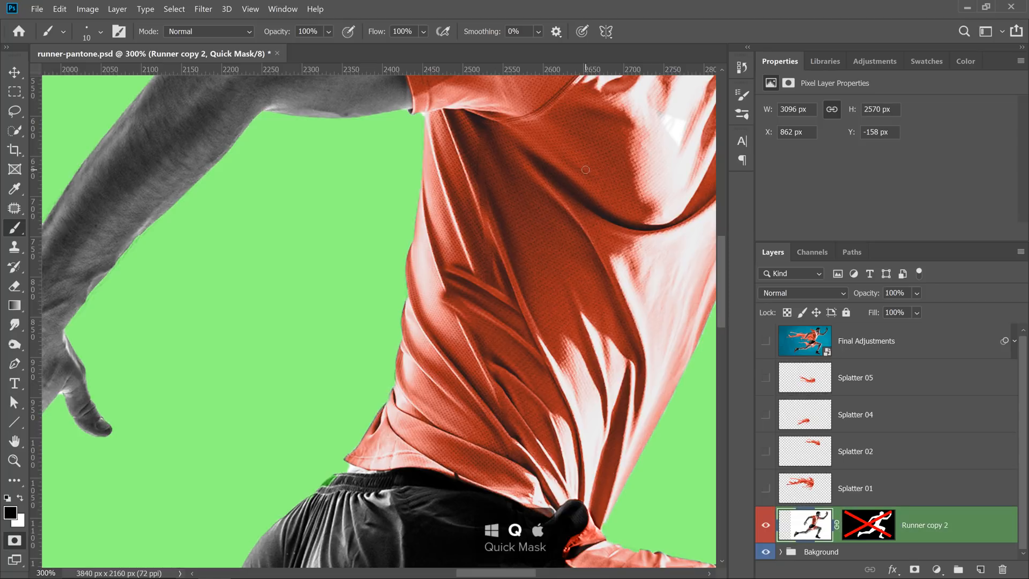
mouse_move(260, 334)
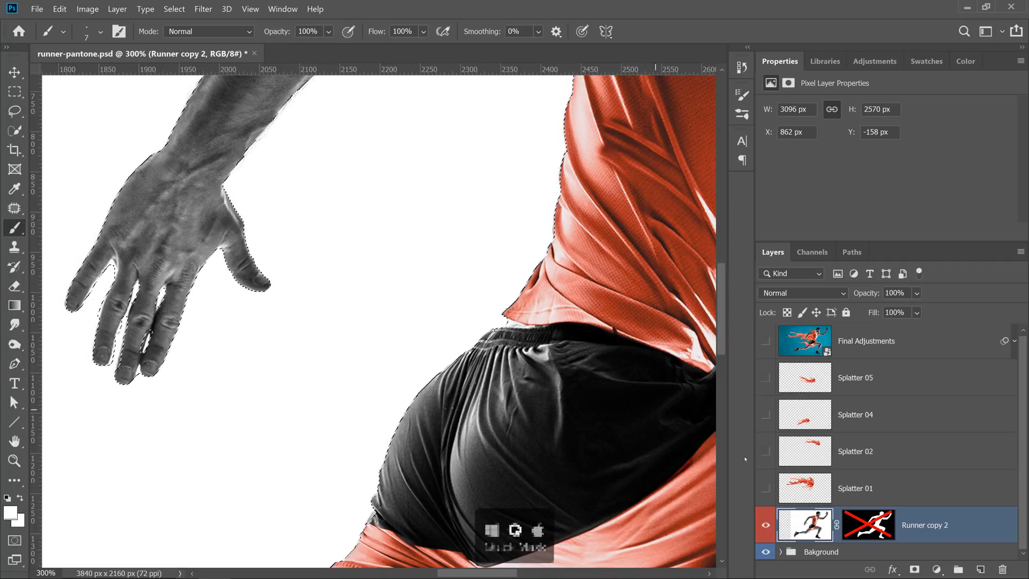
Apply the refined runner selection as Runner copy 2's layer mask over the blue backdrop
left_click(913, 570)
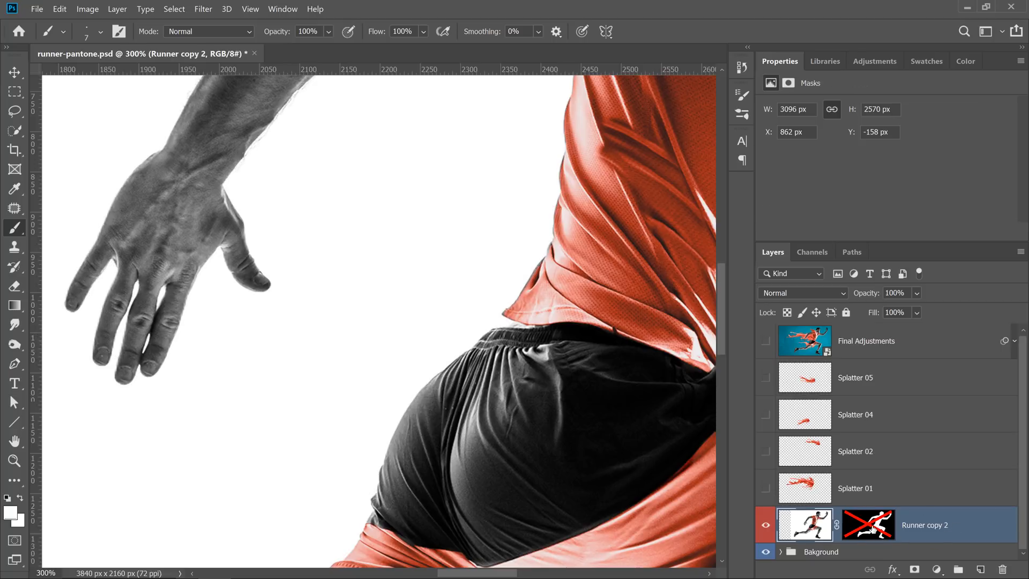
left_click(867, 524)
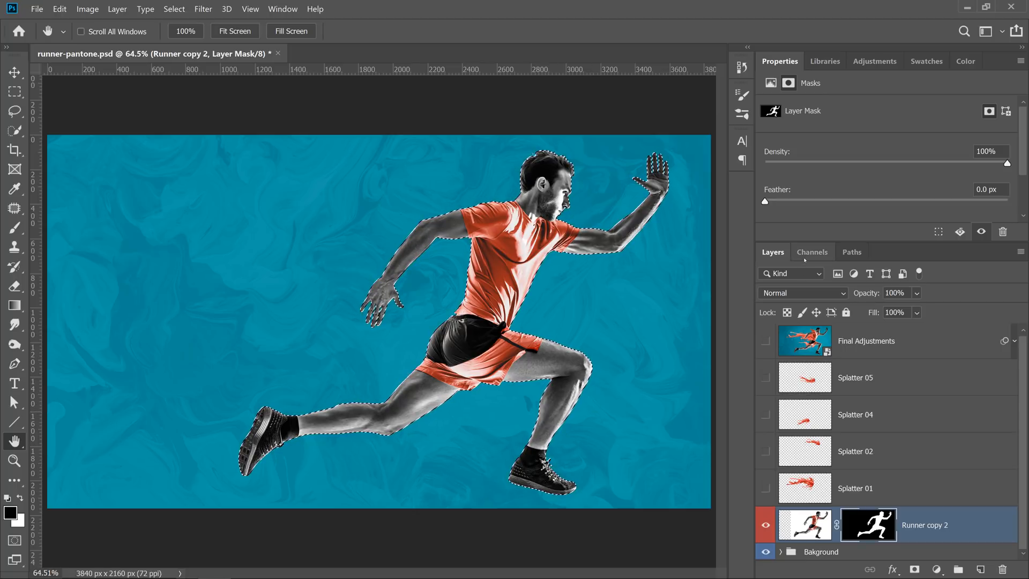
In the Channels panel, add a new channel and fill the runner selection with white
left_click(812, 251)
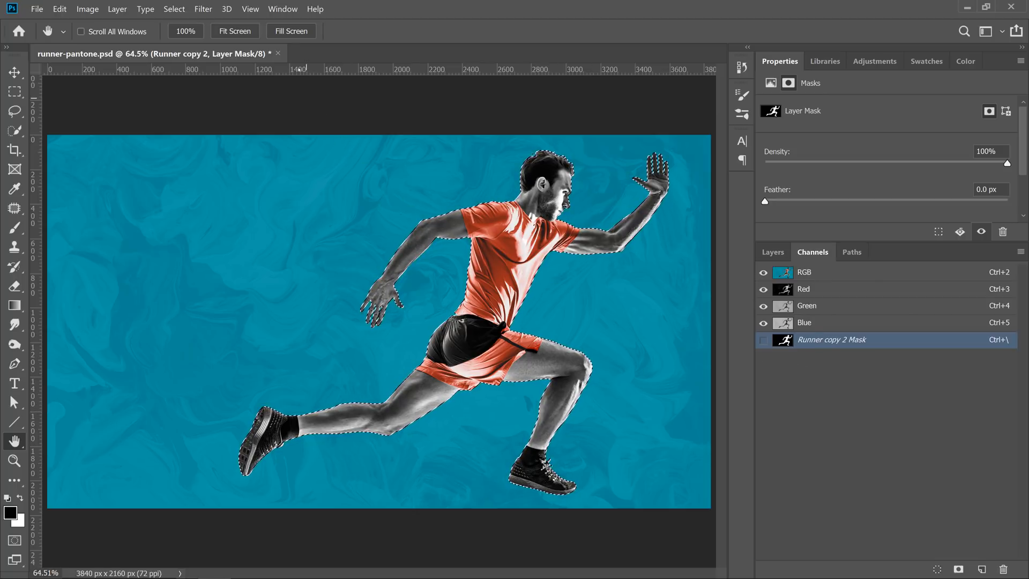
left_click(282, 9)
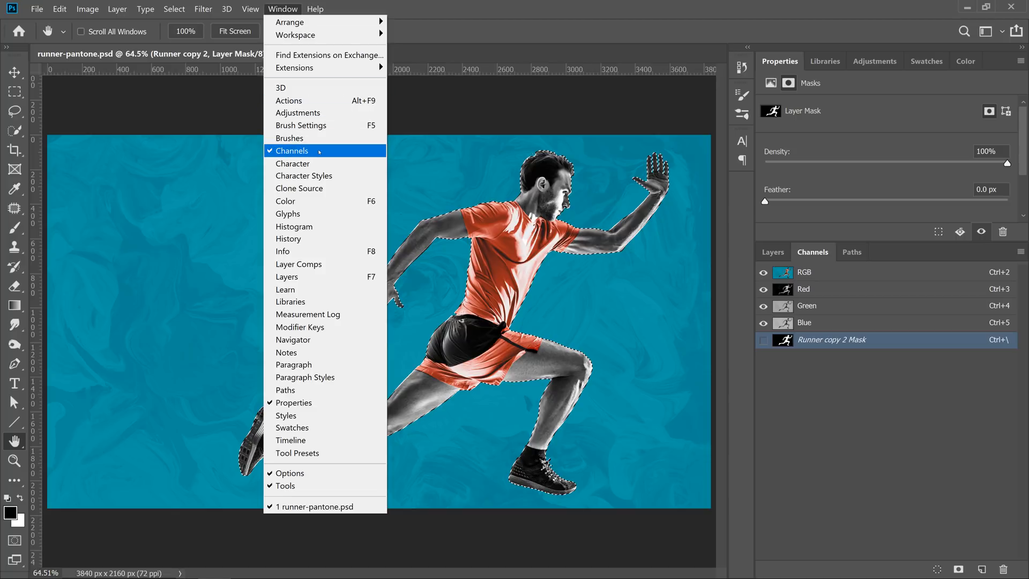
left_click(292, 150)
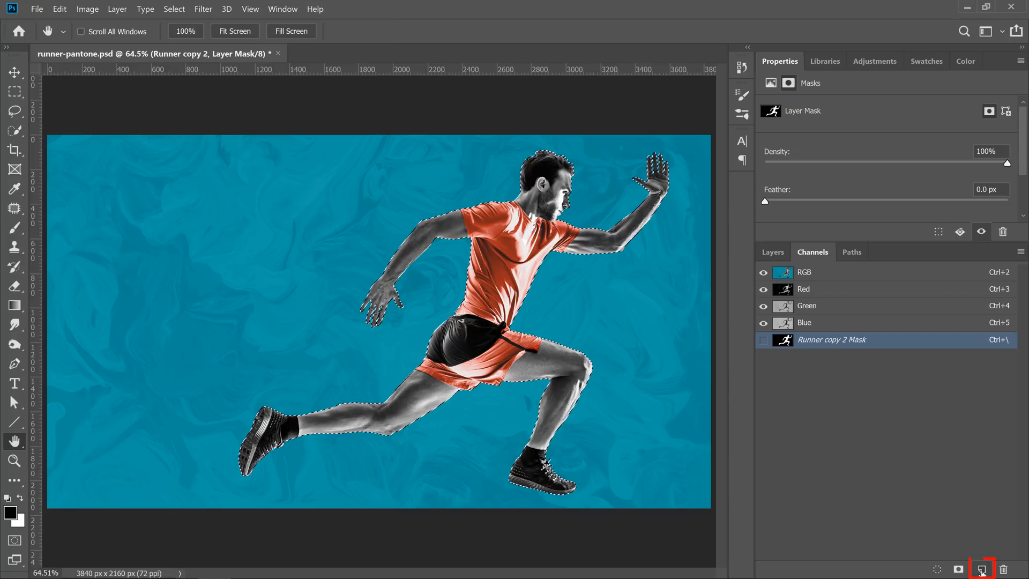
left_click(984, 569)
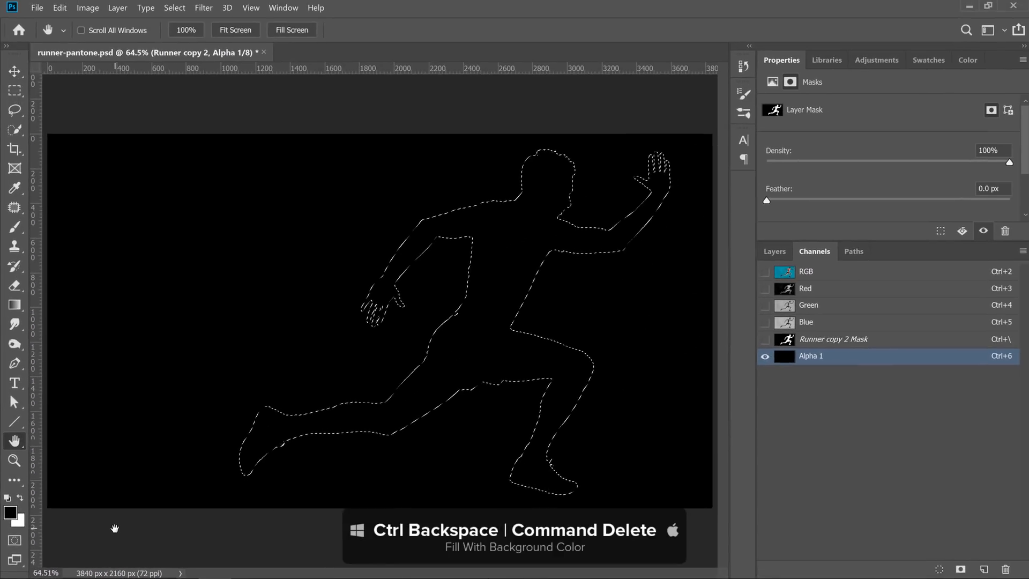
key("ctrl+BackSpace")
type("Body")
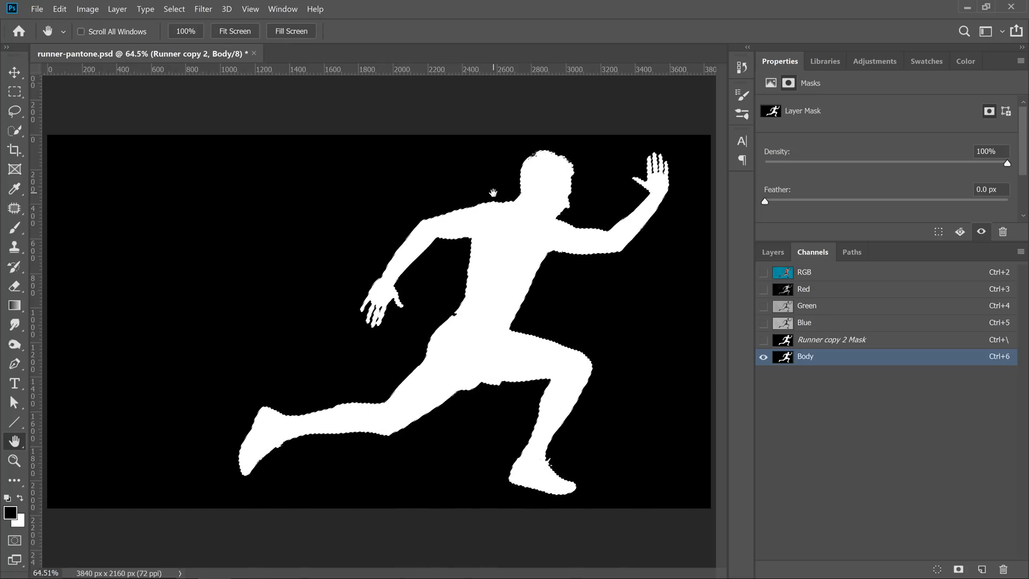
Switch to the freehand Lasso selection tool
left_click(14, 110)
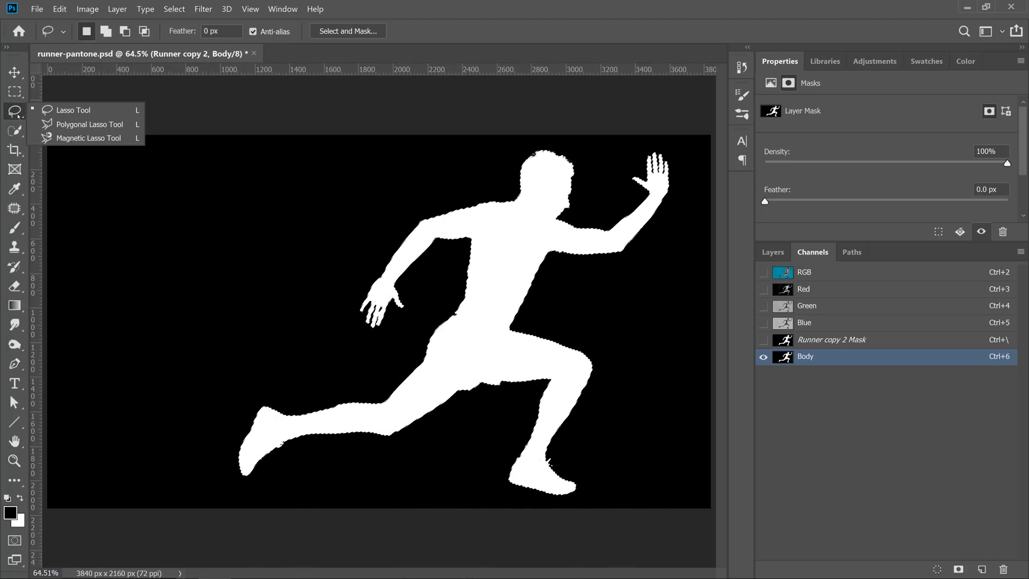
mouse_move(74, 109)
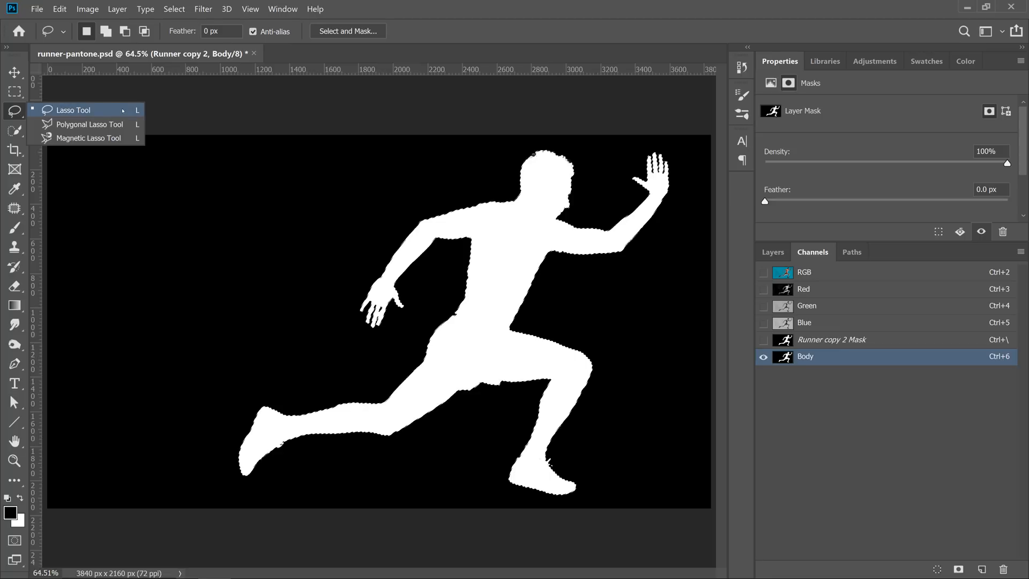
left_click(74, 110)
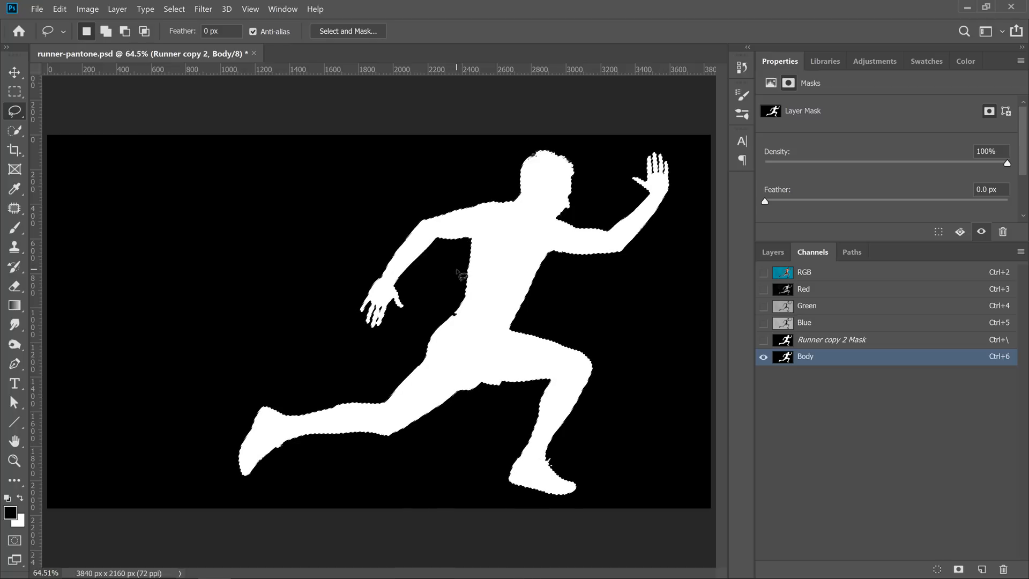
Alt-subtract the head, raised arm and torso, leaving only the trailing arm selected
key("alt")
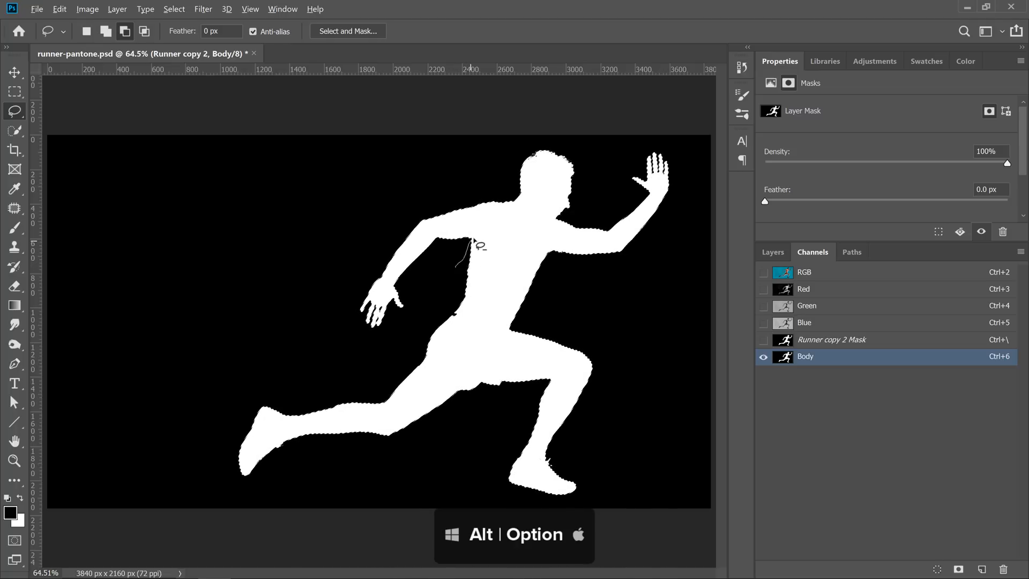
left_click_drag(478, 247, 637, 142)
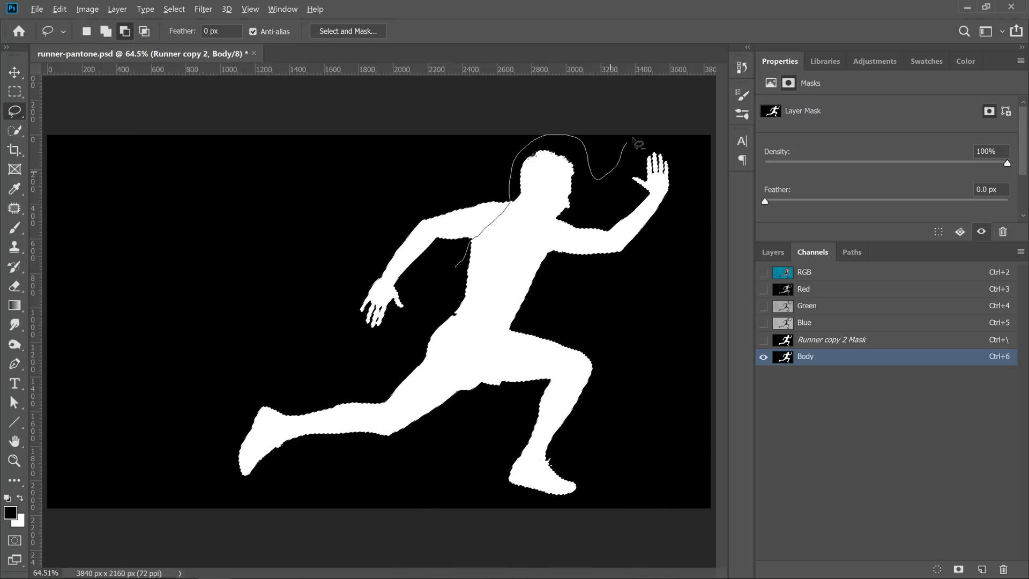
left_click_drag(637, 142, 472, 494)
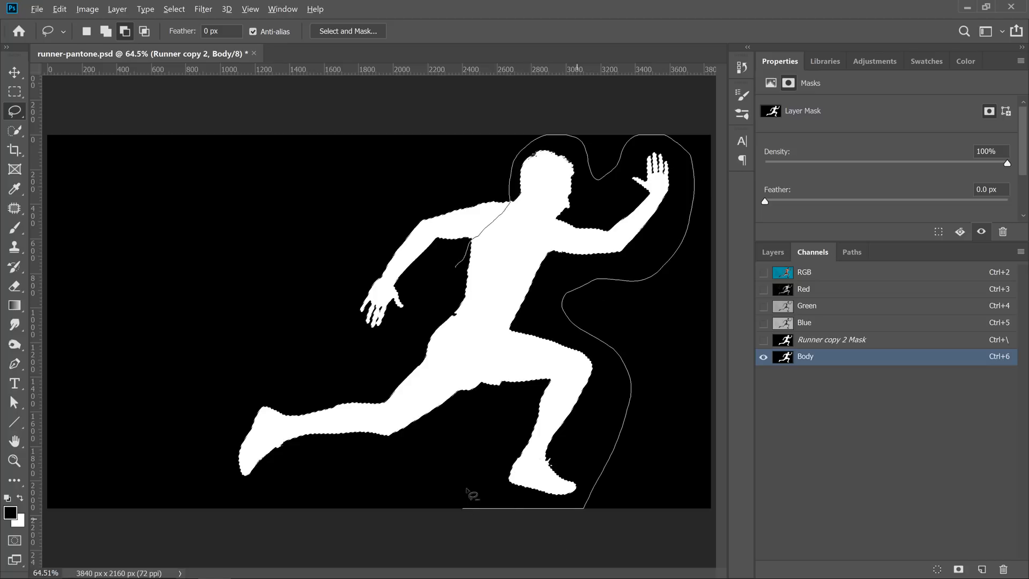
left_click_drag(473, 495, 425, 321)
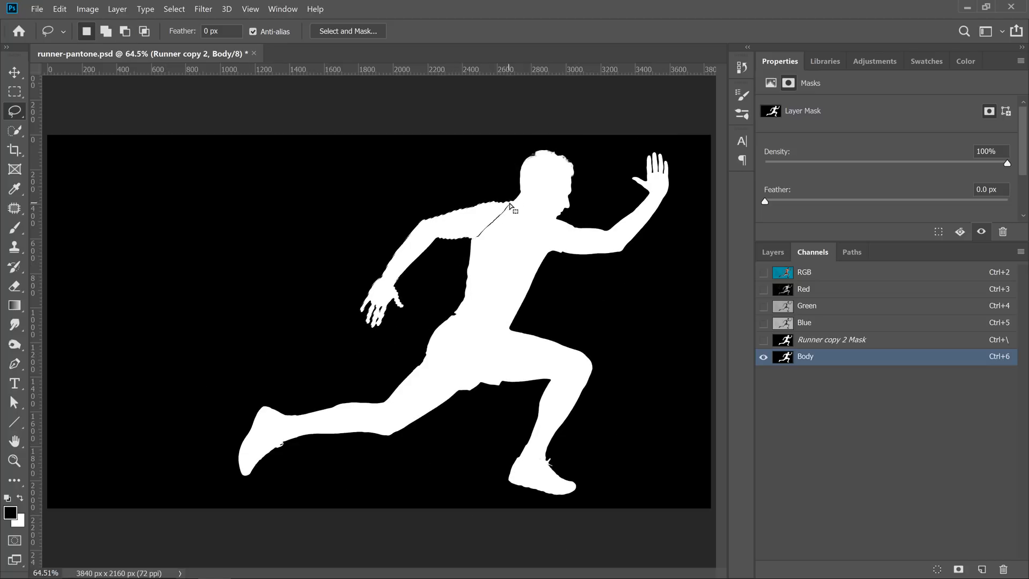
mouse_move(485, 283)
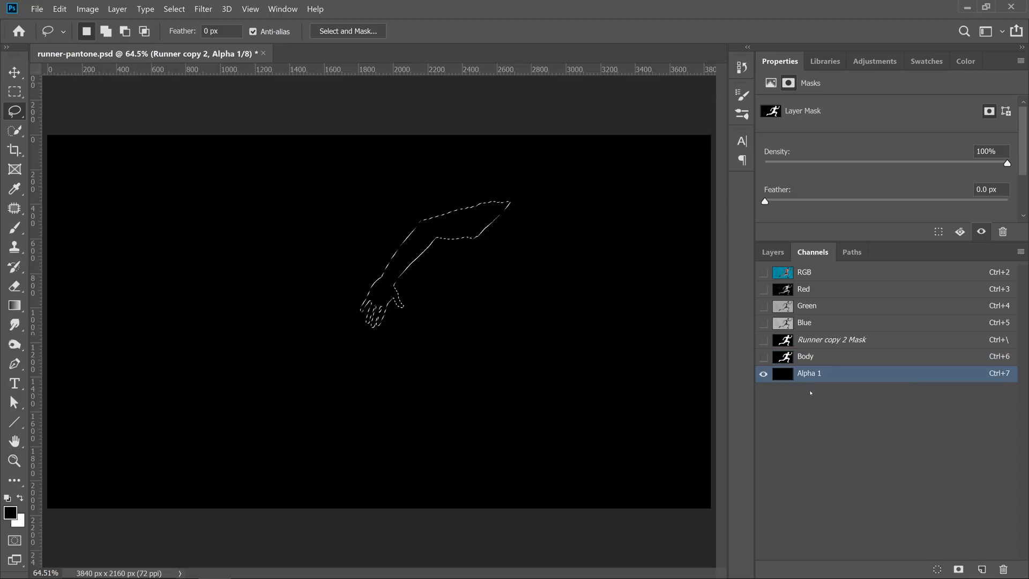
Rename the new channel to 'Arm' and fill the arm selection with white
double_click(808, 374)
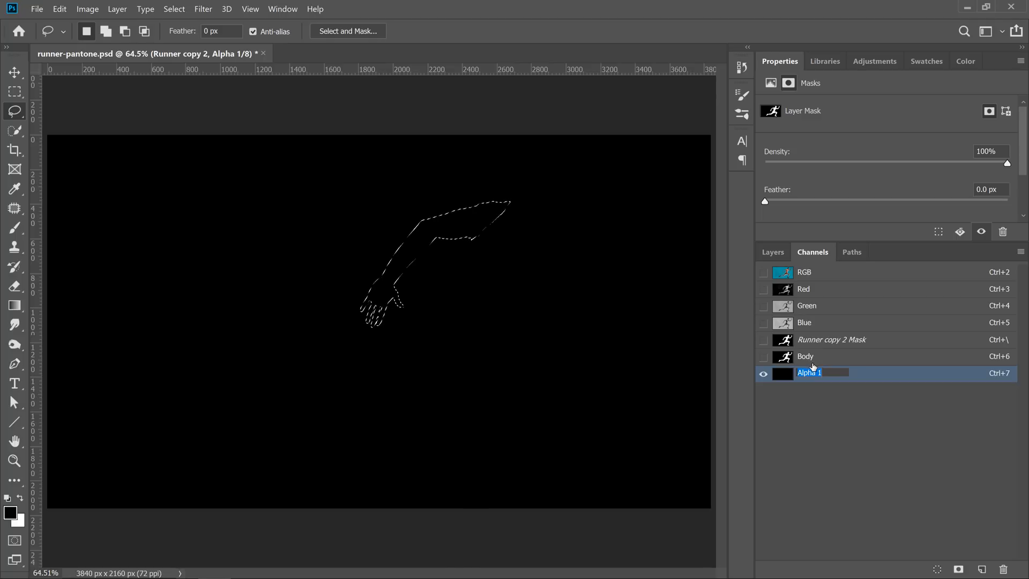
type("Arm")
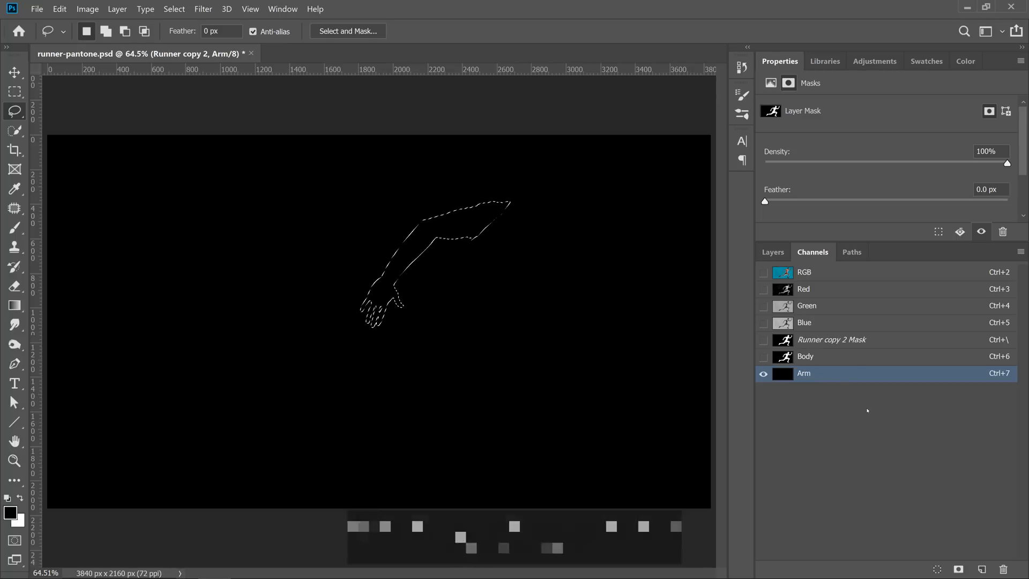
key("ctrl+BackSpace")
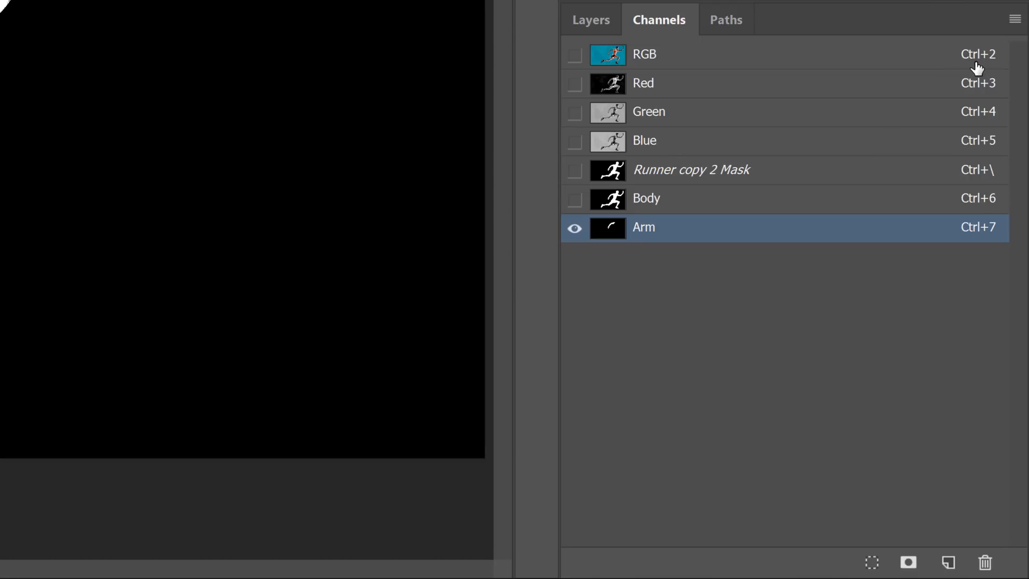
mouse_move(918, 315)
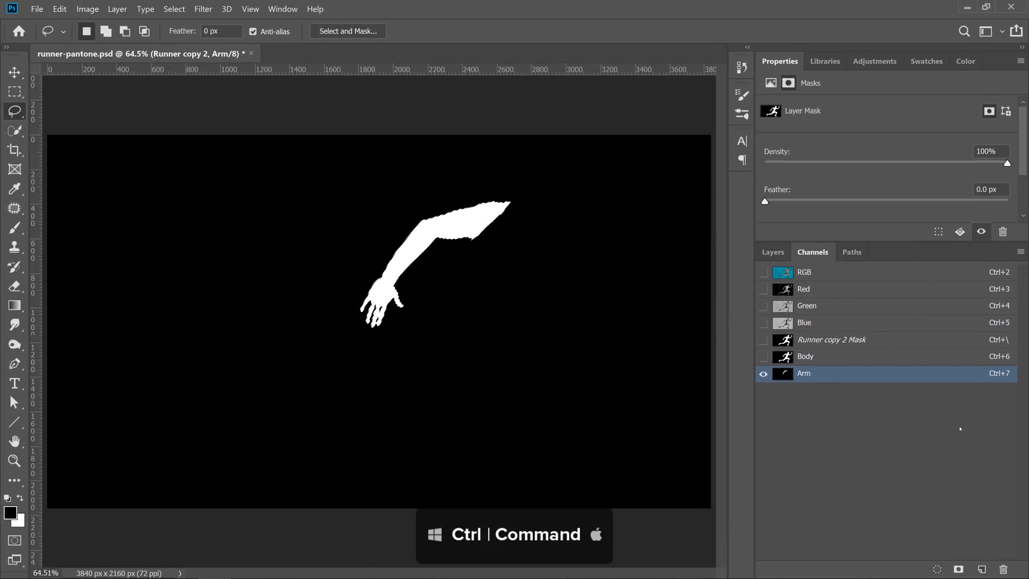
left_click(804, 288)
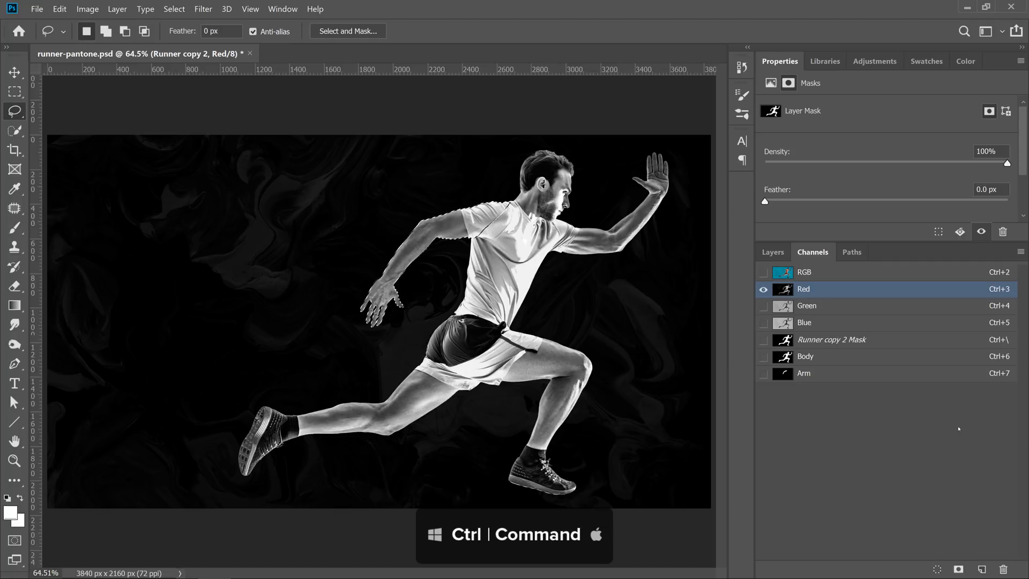
left_click(807, 305)
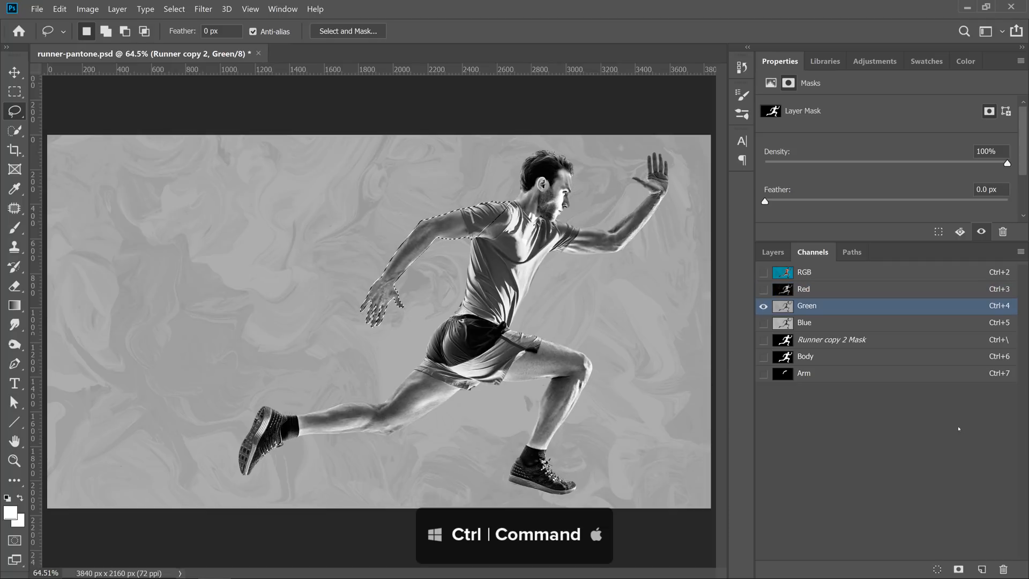
left_click(804, 323)
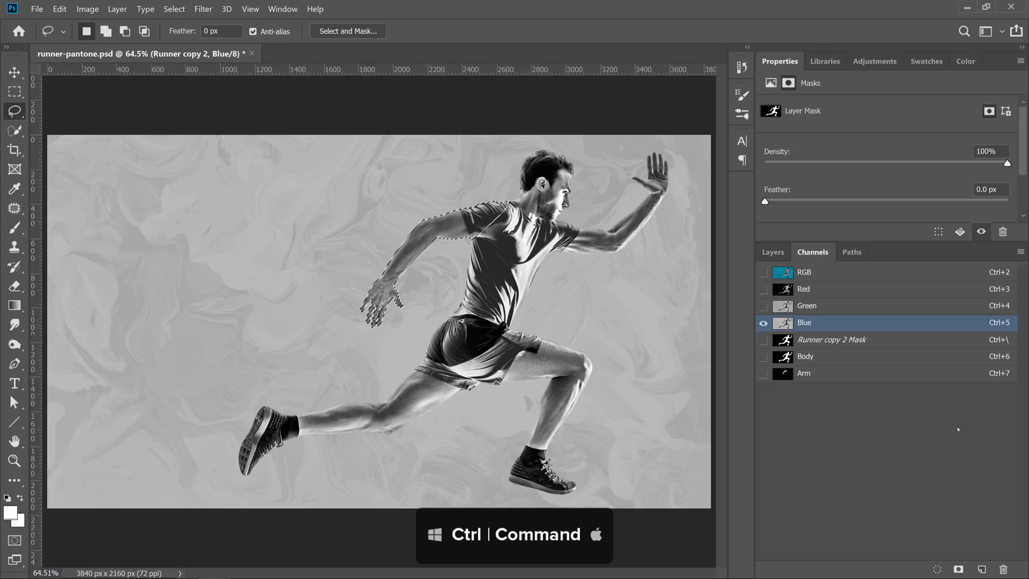
left_click(805, 356)
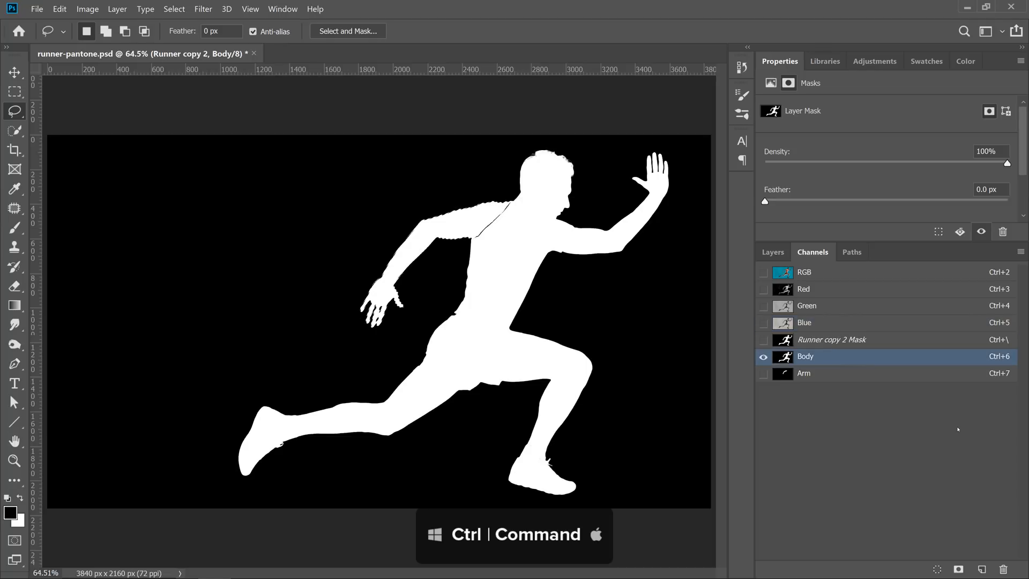
left_click(805, 373)
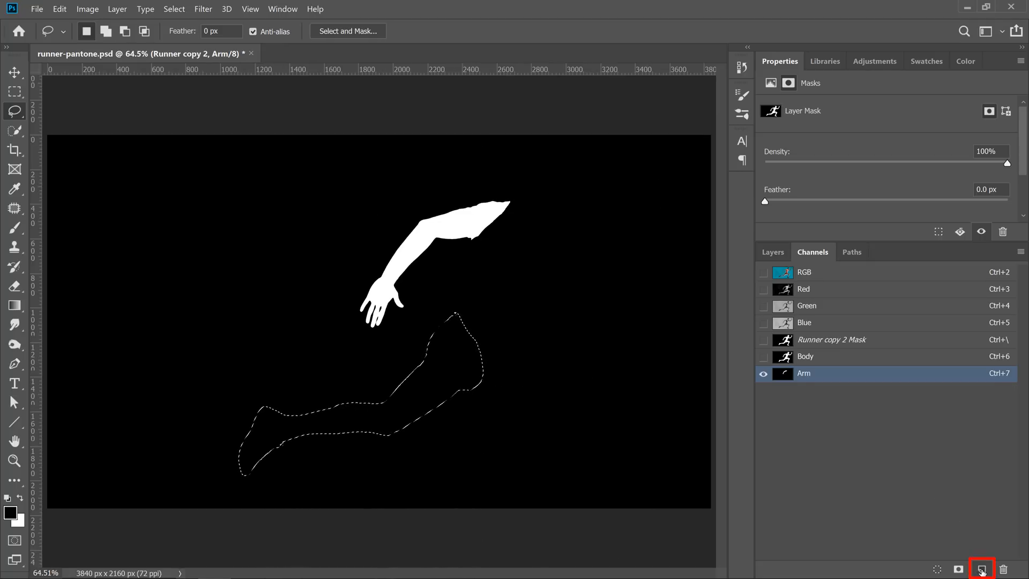
Fill a new channel white from the rear-leg selection and name it Leg
left_click(981, 570)
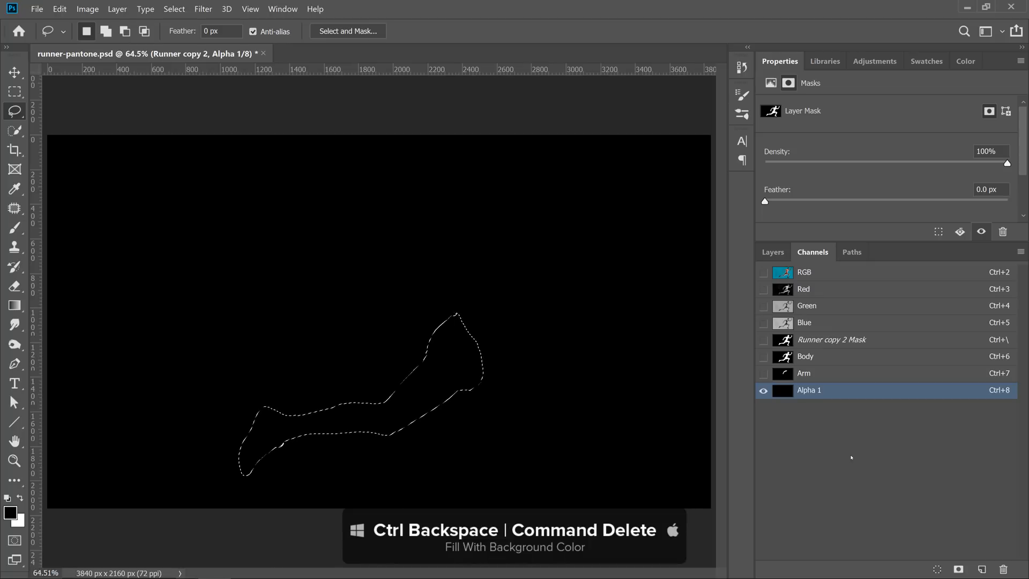
key("Ctrl+Backspace")
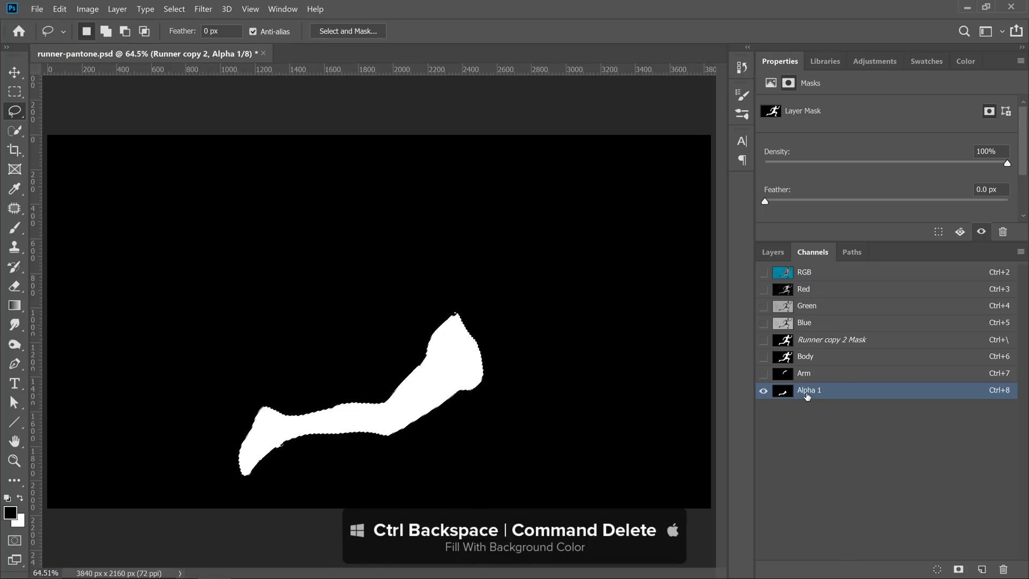
double_click(809, 390)
type("Leg")
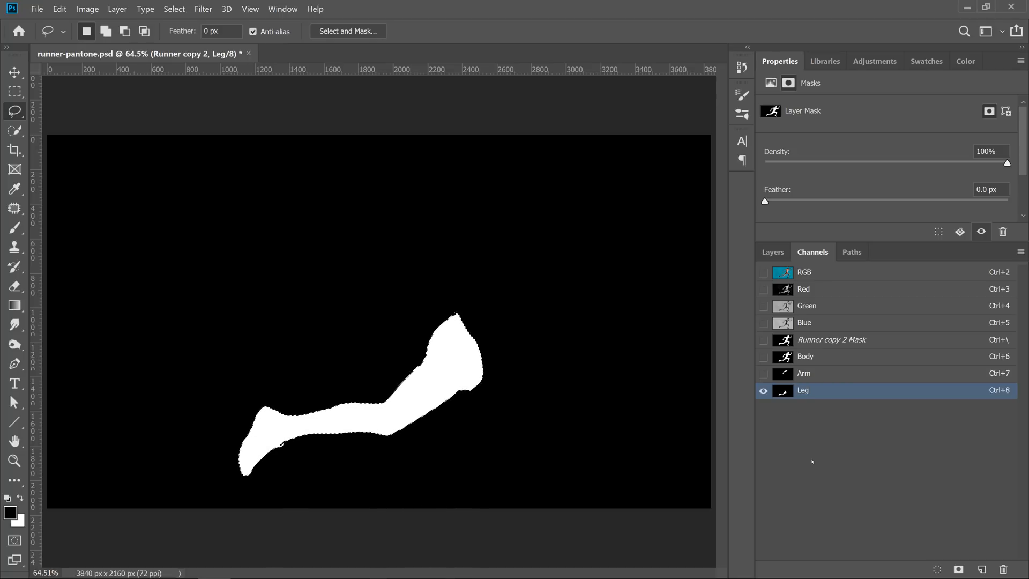
key("Ctrl+d")
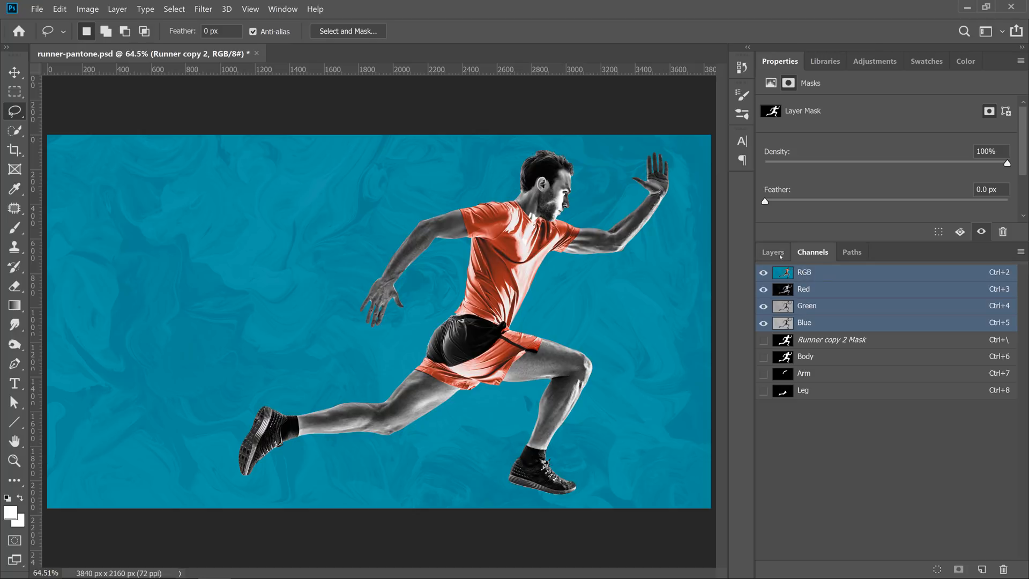
Load the Body channel as a selection, make Splatter 01 visible, then deselect
left_click(773, 252)
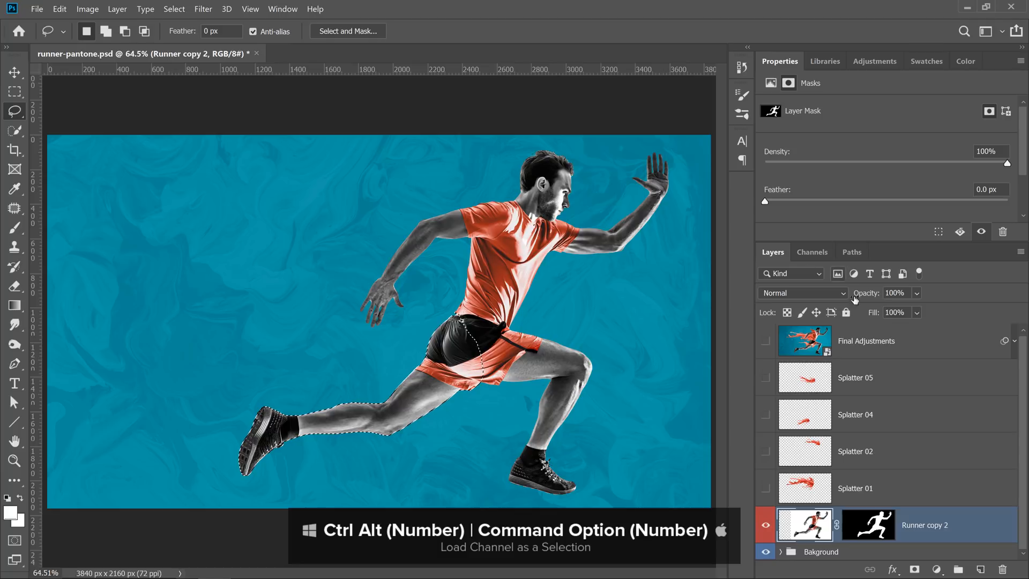
left_click(855, 488)
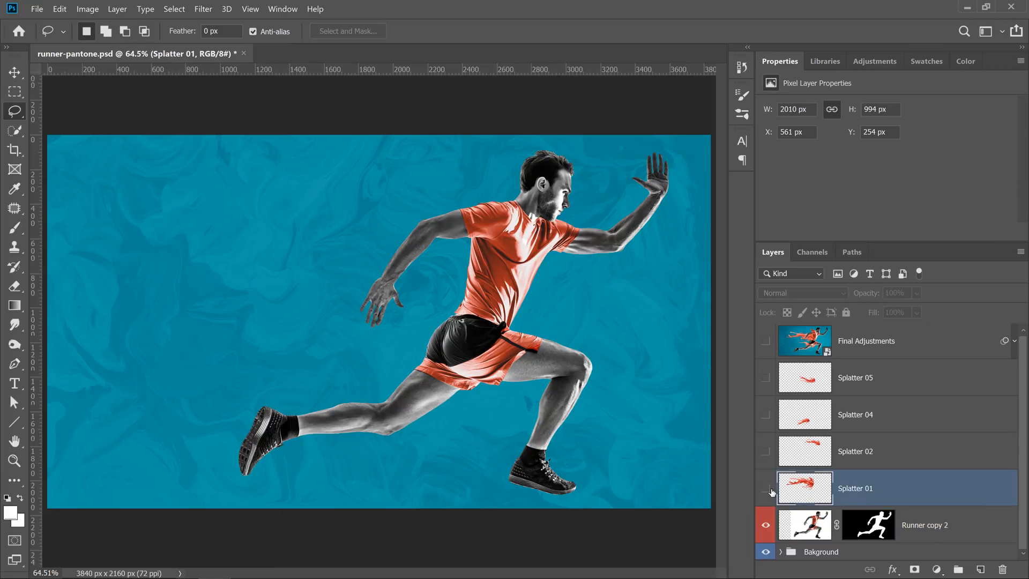
left_click(764, 488)
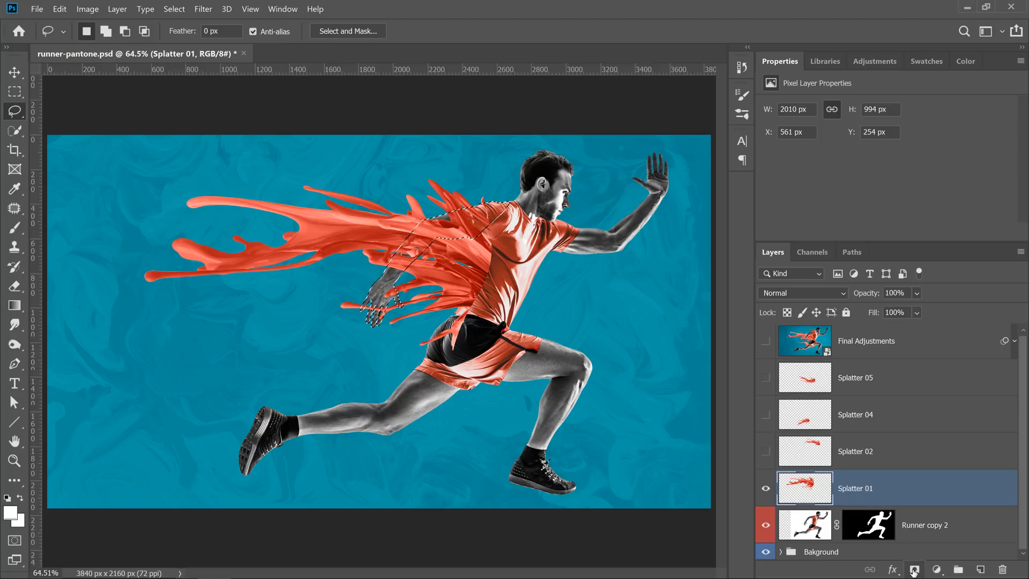
mouse_move(914, 569)
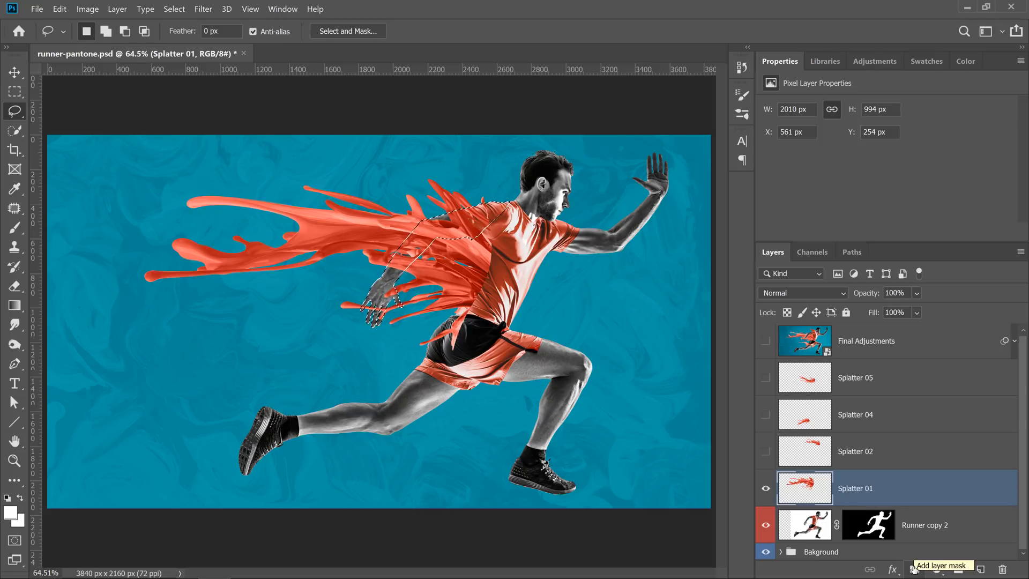
key("alt")
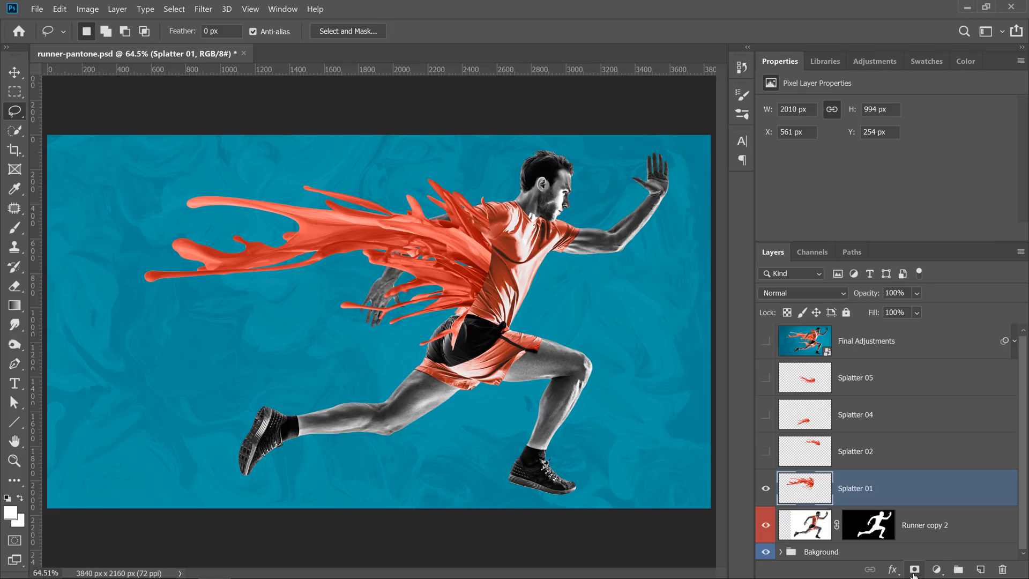
mouse_move(601, 387)
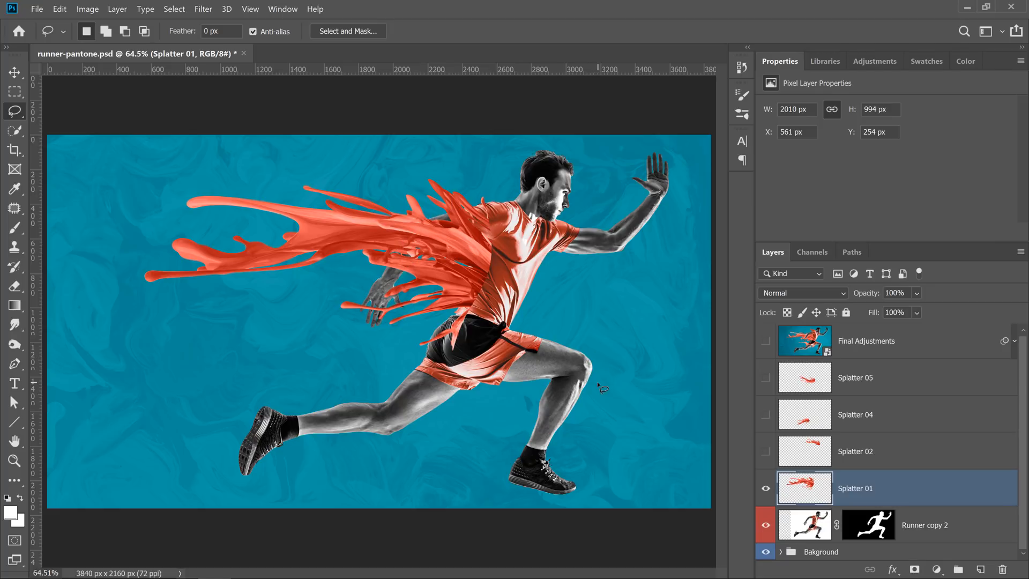
mouse_move(600, 388)
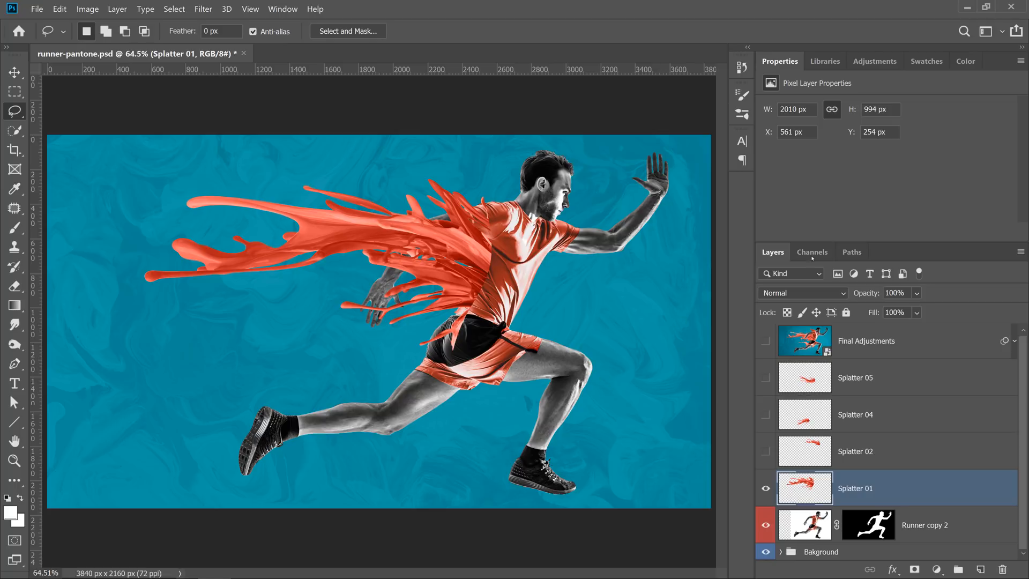
Load the Arm channel selection and give Splatter 01 an inverted mask from it
left_click(812, 252)
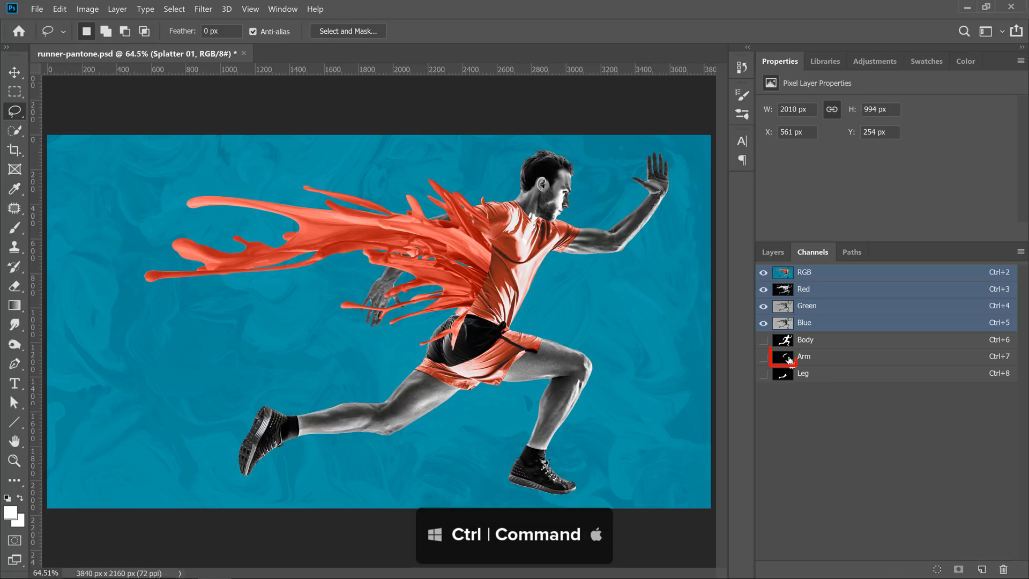
left_click(781, 356)
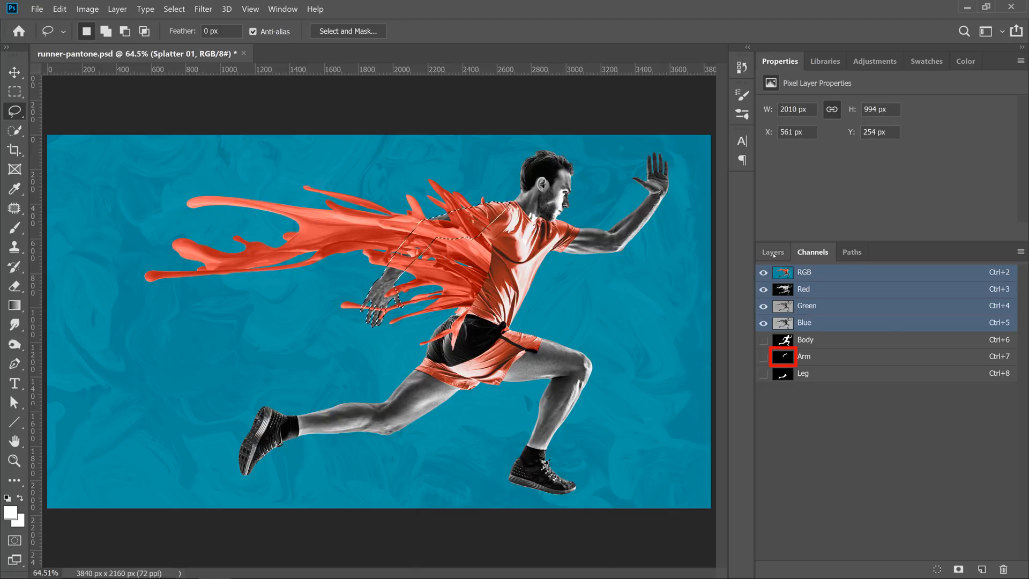
left_click(773, 250)
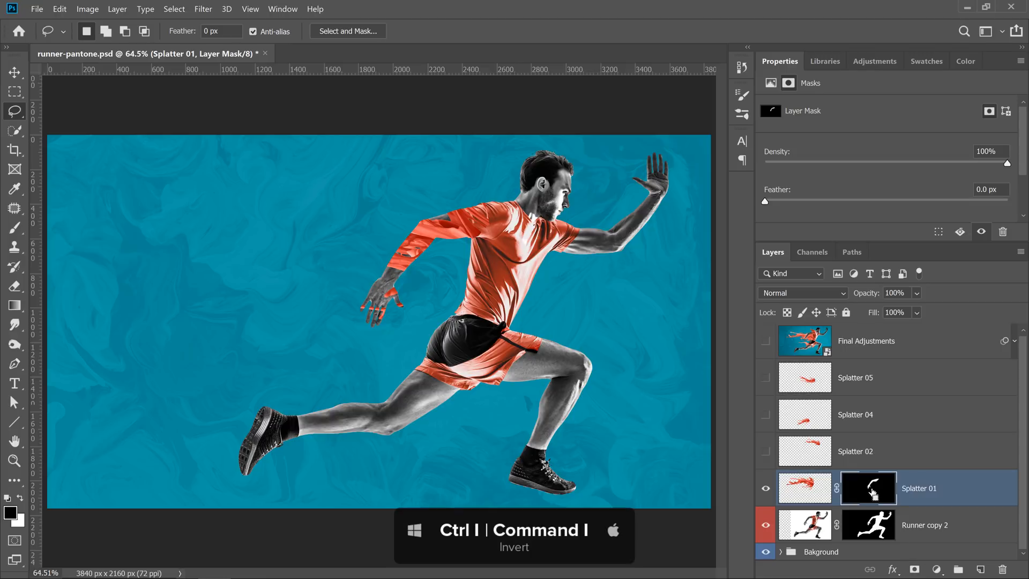
key("ctrl+i")
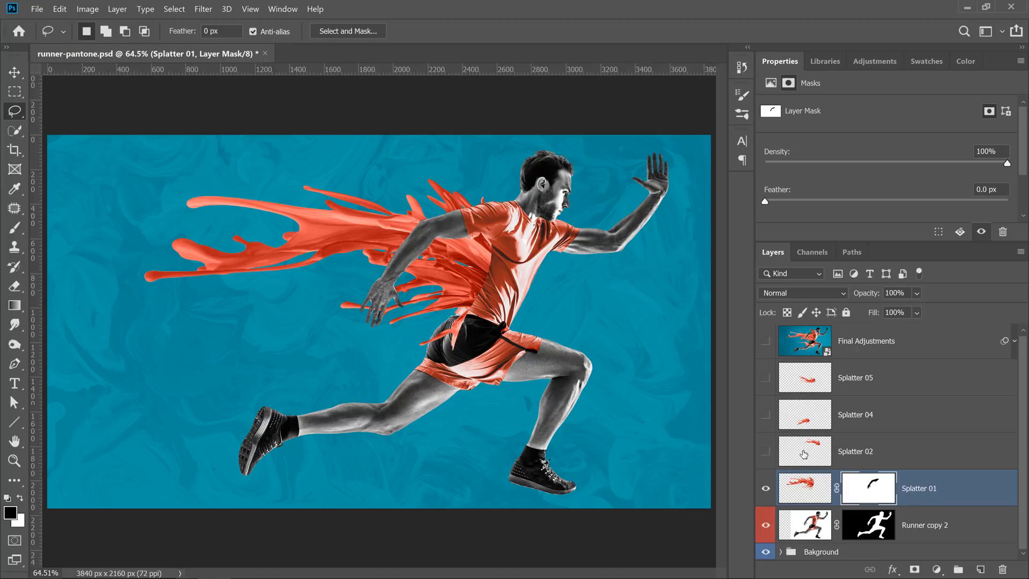
Show Splatter 02 masked by the body selection and Splatter 04 masked by the leg selection
left_click(766, 455)
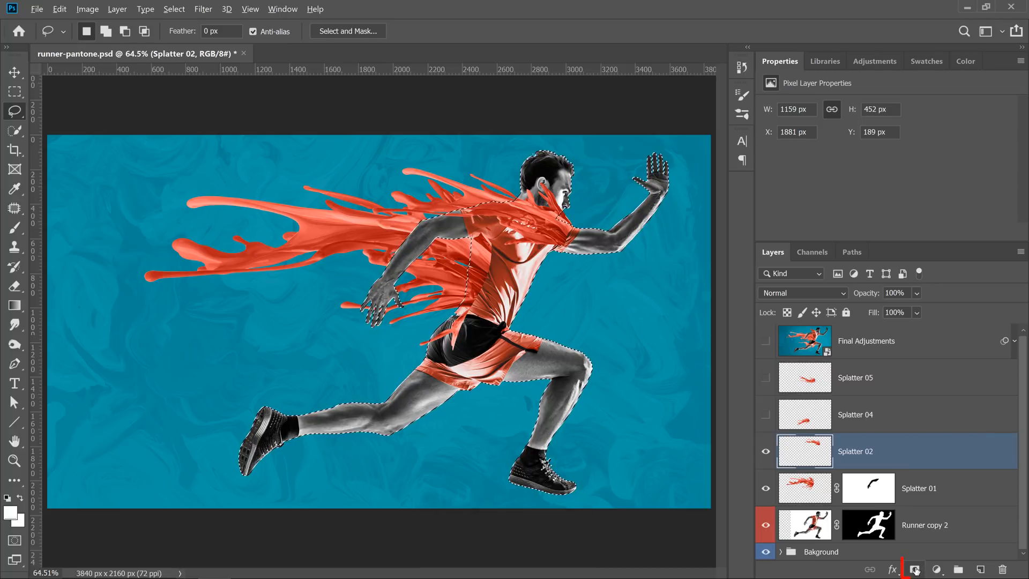
left_click(914, 569)
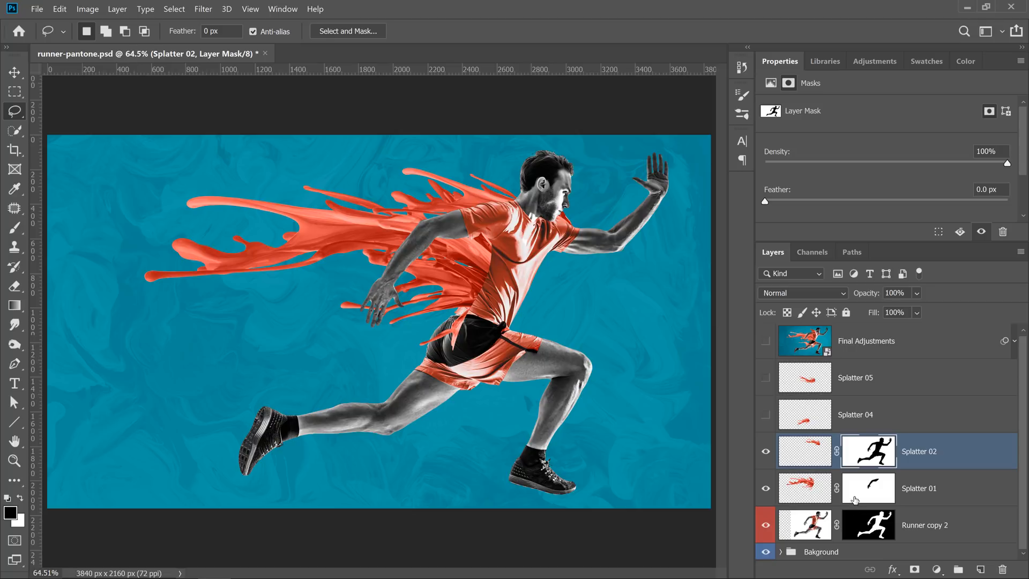
left_click(854, 414)
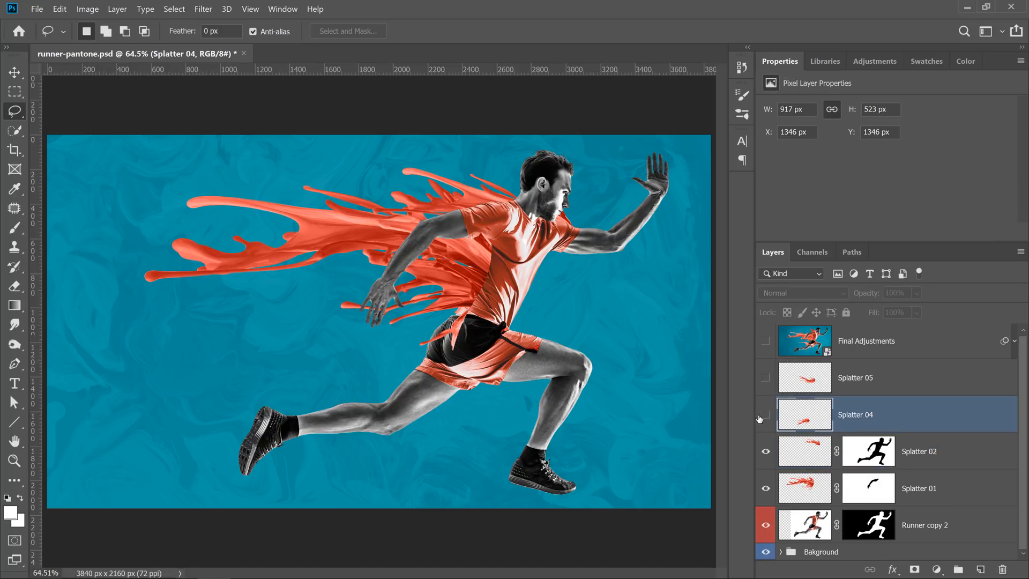
left_click(765, 419)
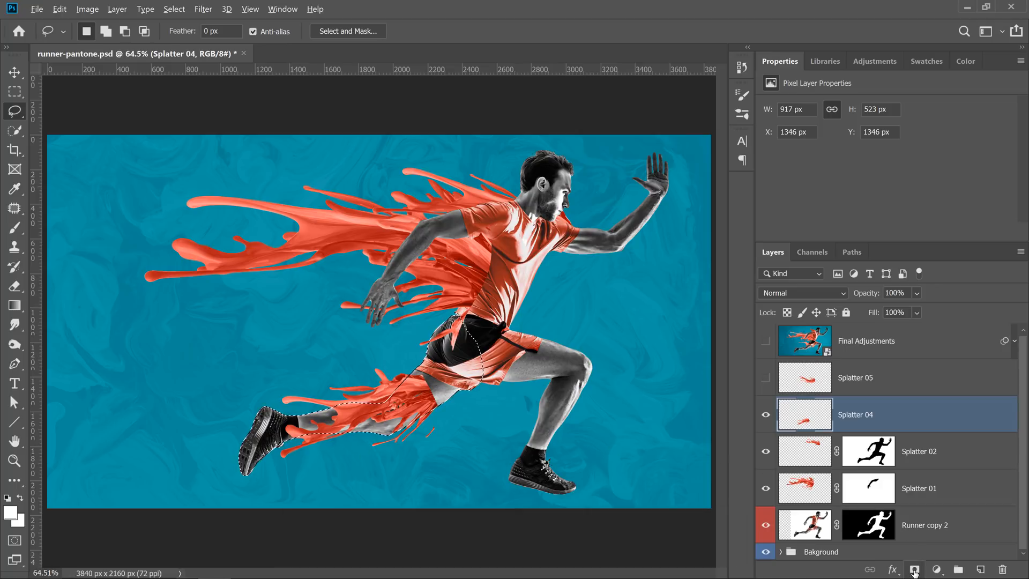
left_click(914, 568)
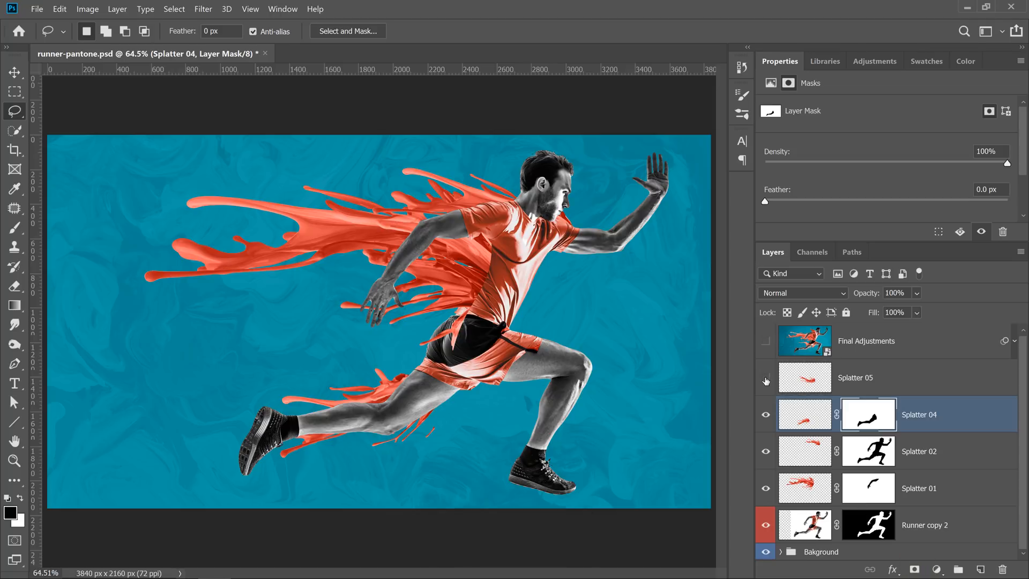
Show Splatter 05 with an empty mask, enlarge the brush to paint it out, then move to Splatter 01's mask
left_click(856, 378)
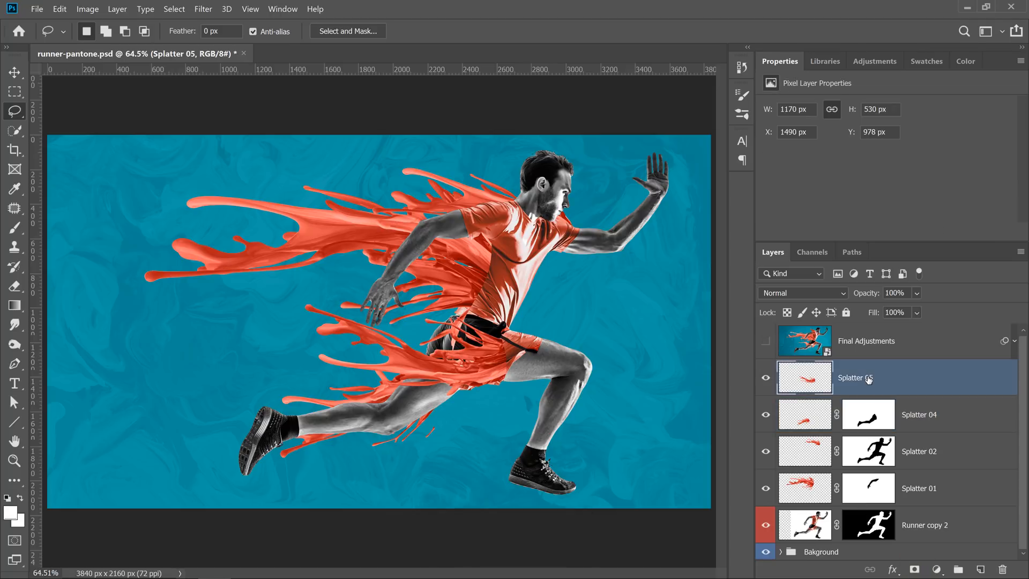
mouse_move(869, 381)
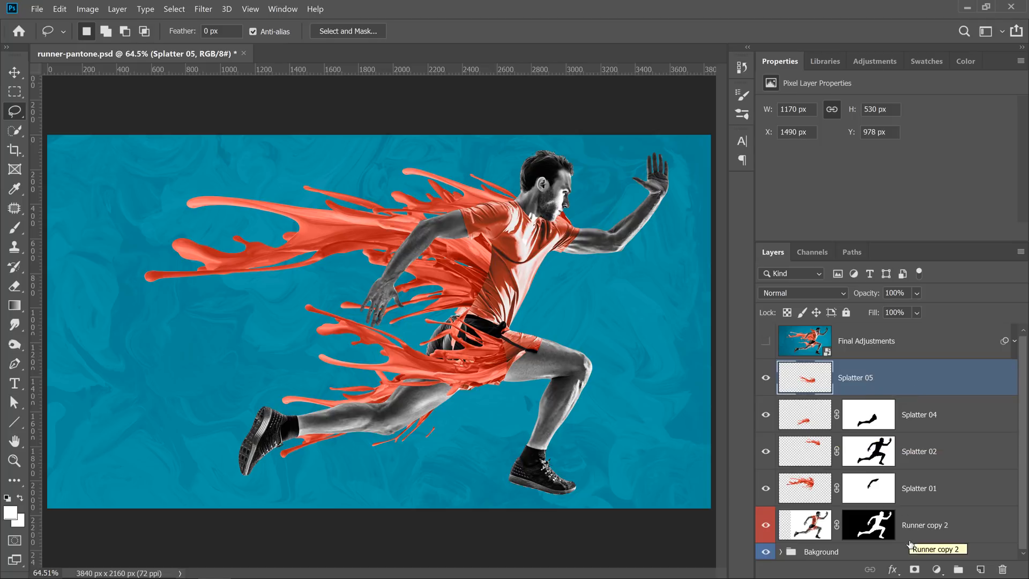
left_click(913, 569)
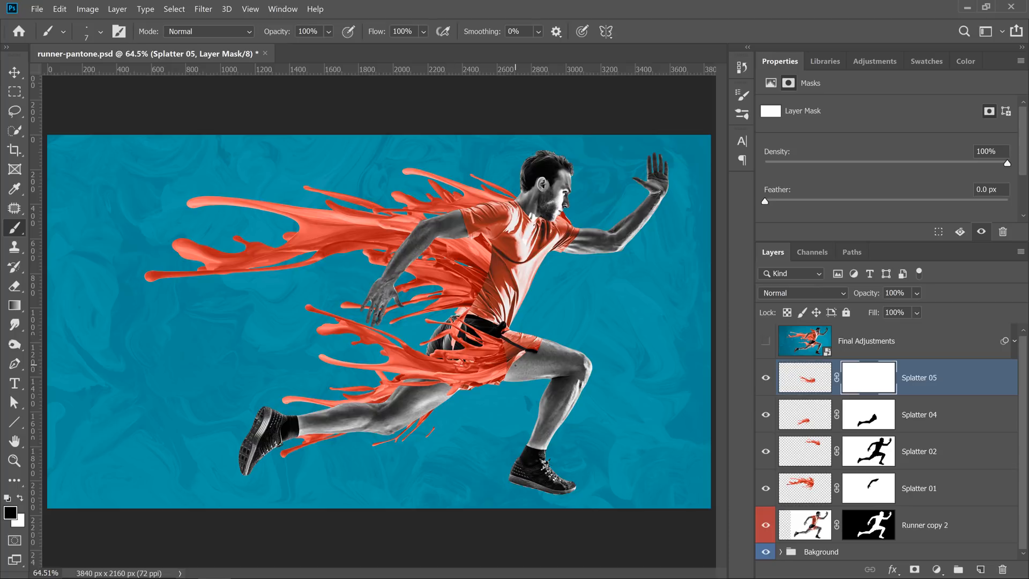
key("]")
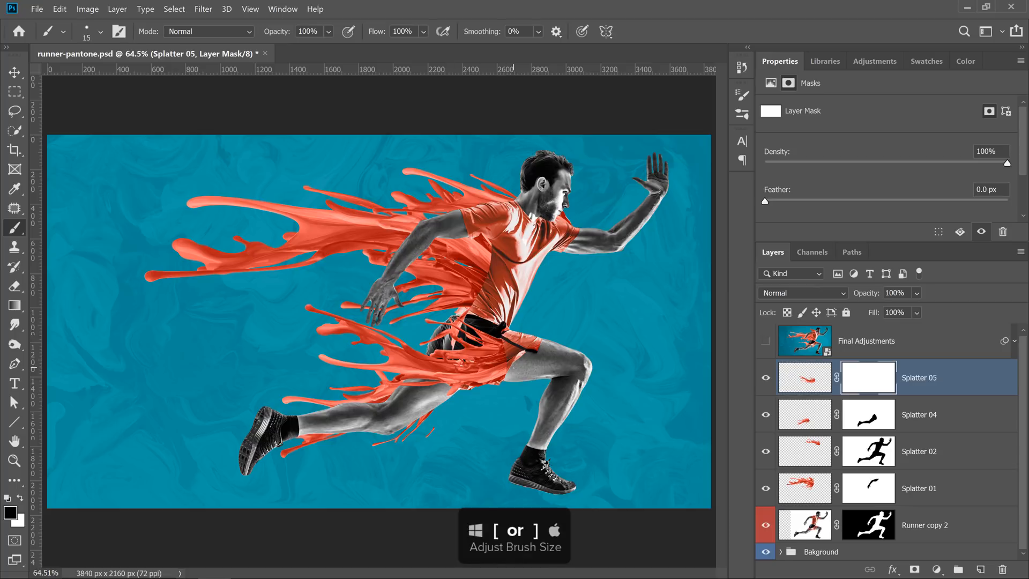
key("]")
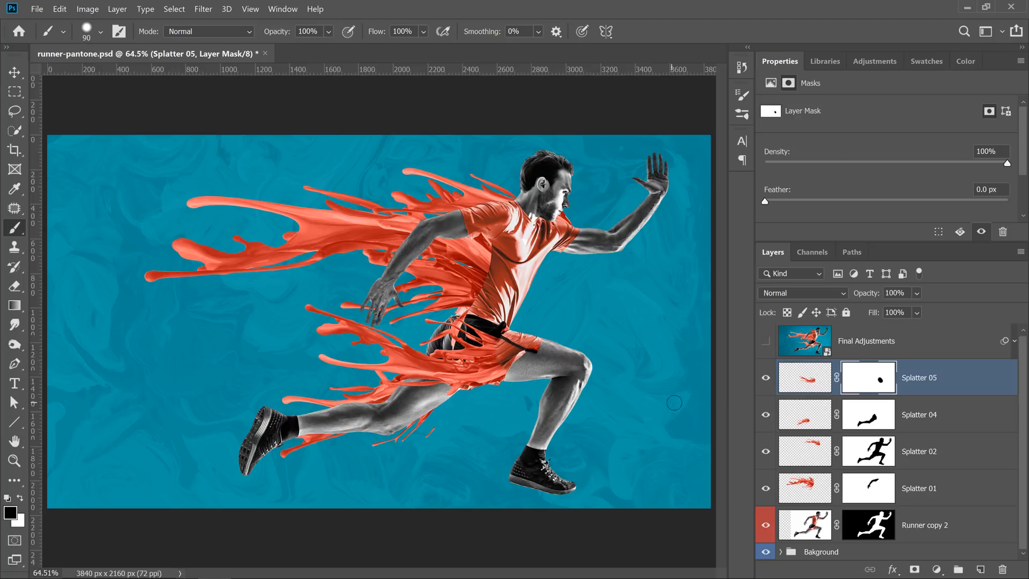
mouse_move(867, 489)
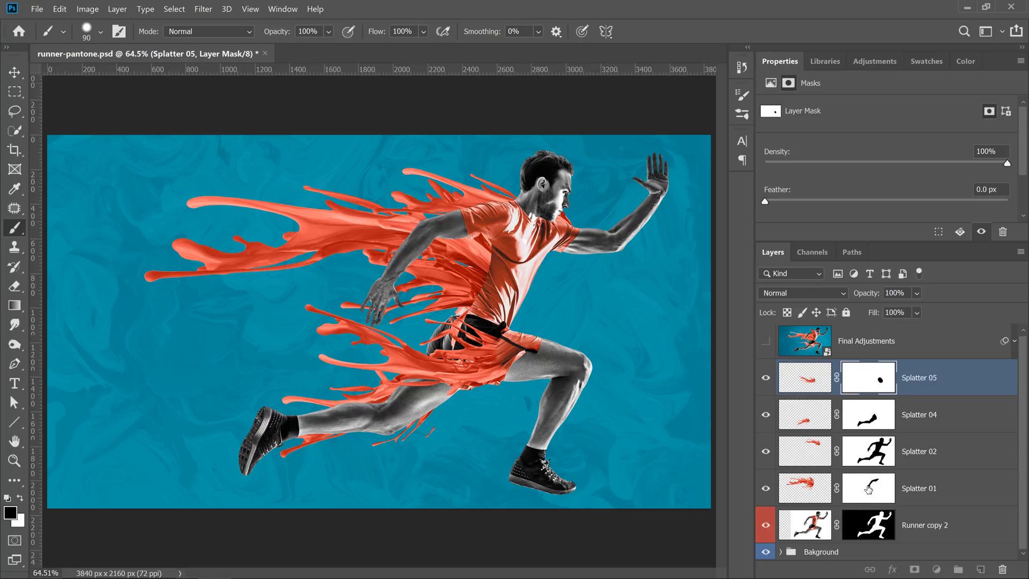
left_click(868, 488)
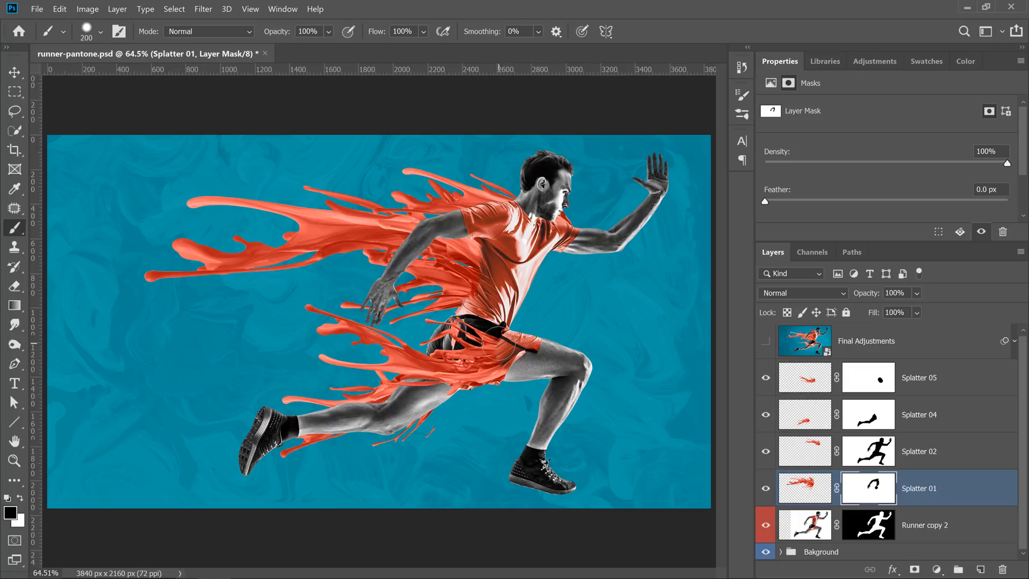
mouse_move(542, 290)
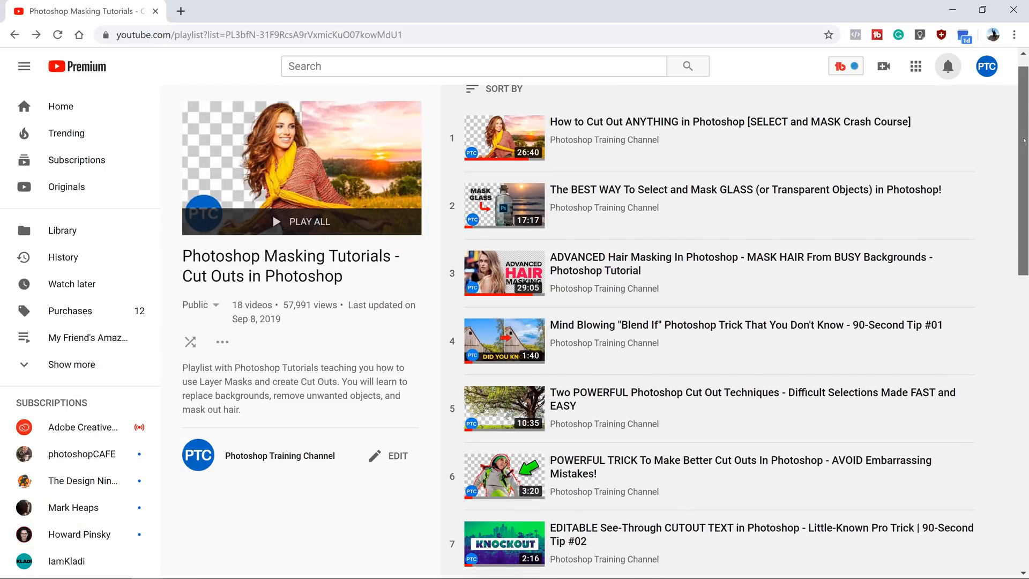
Scroll down the Photoshop Masking Tutorials playlist to its final videos
scroll("down", 3)
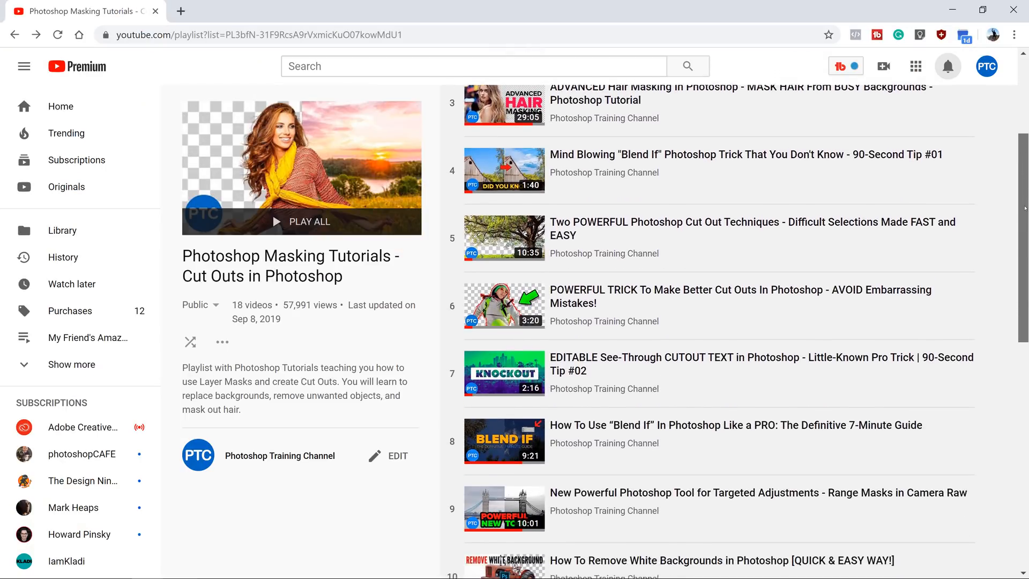
scroll("down", 3)
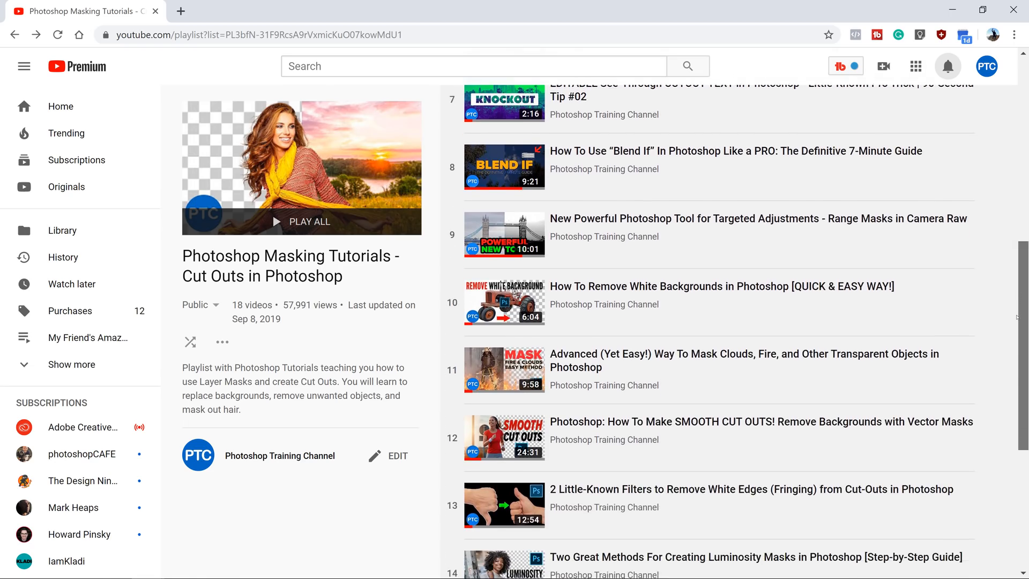
scroll("down", 3)
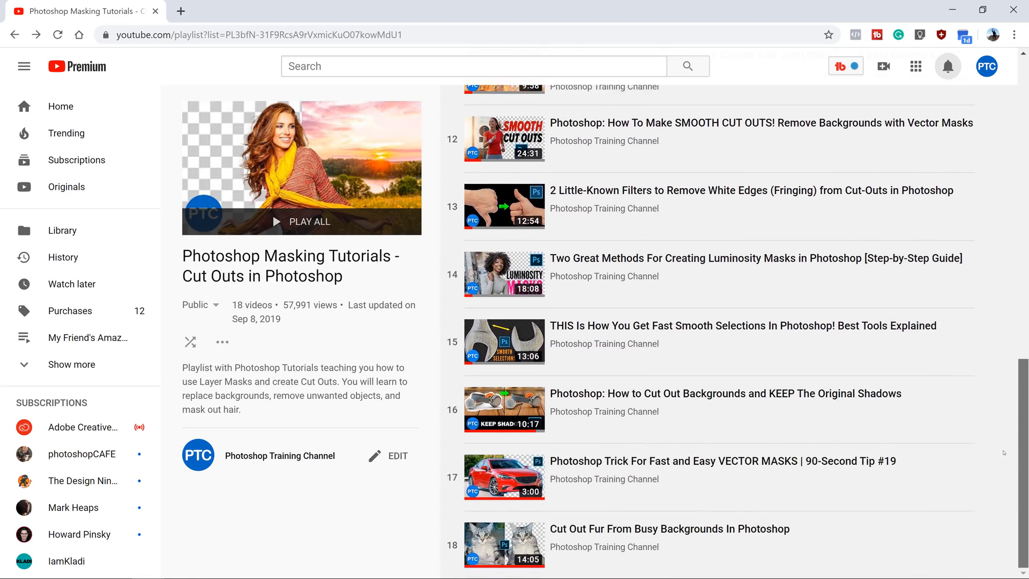